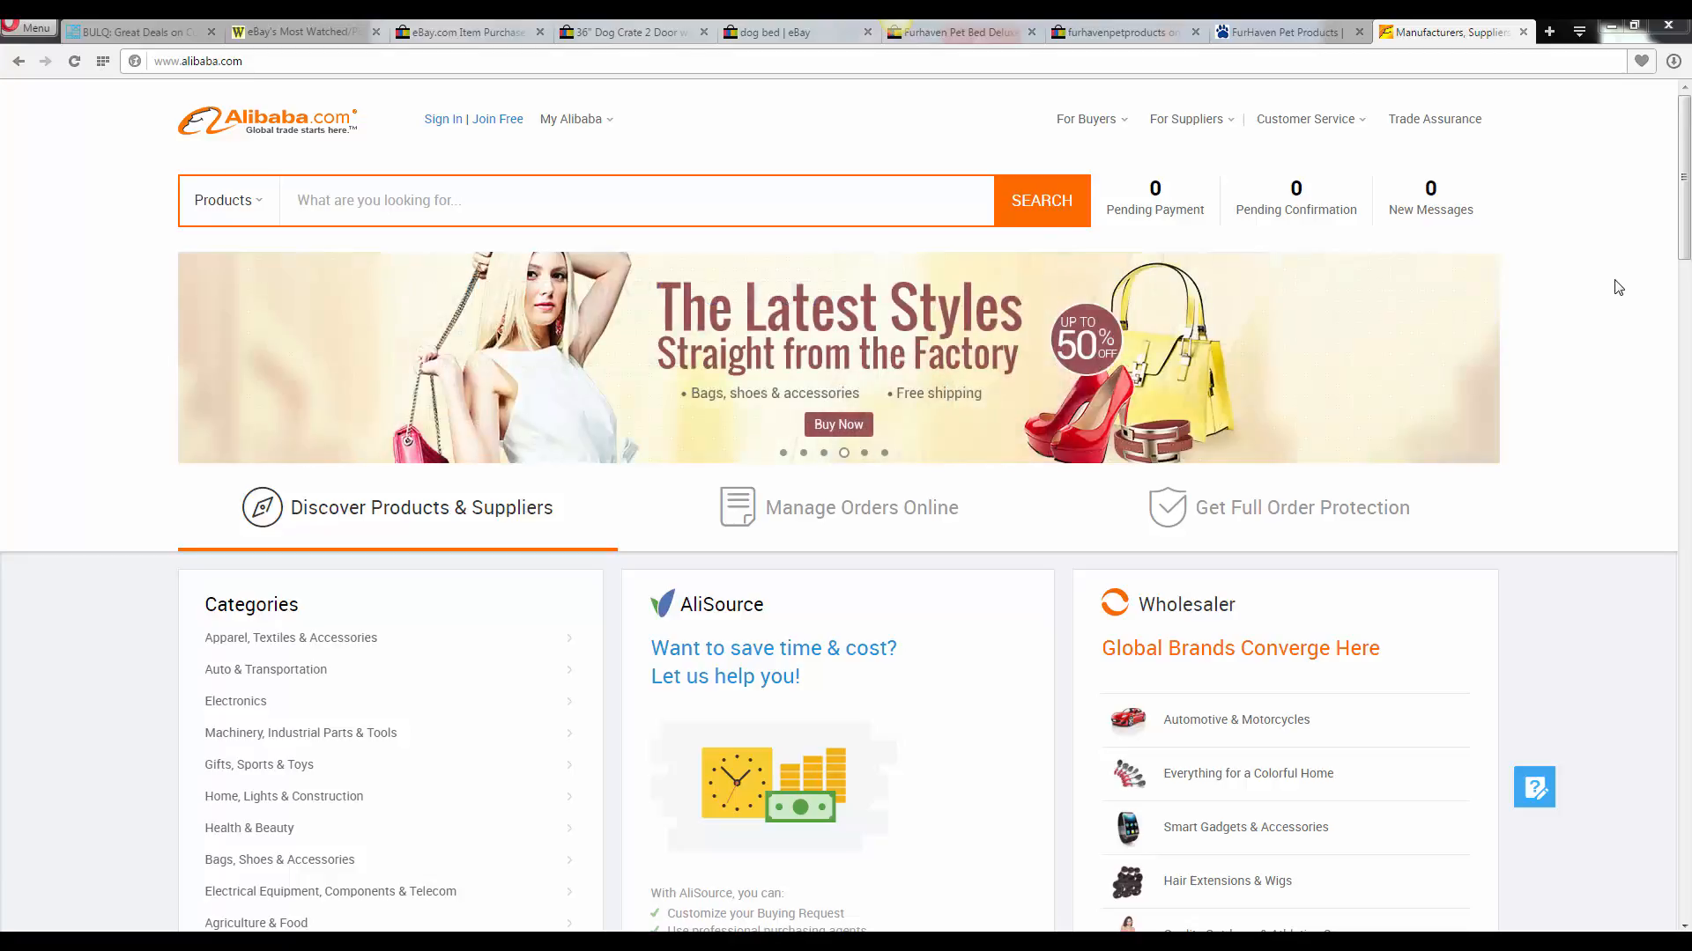
mouse_move(1232, 234)
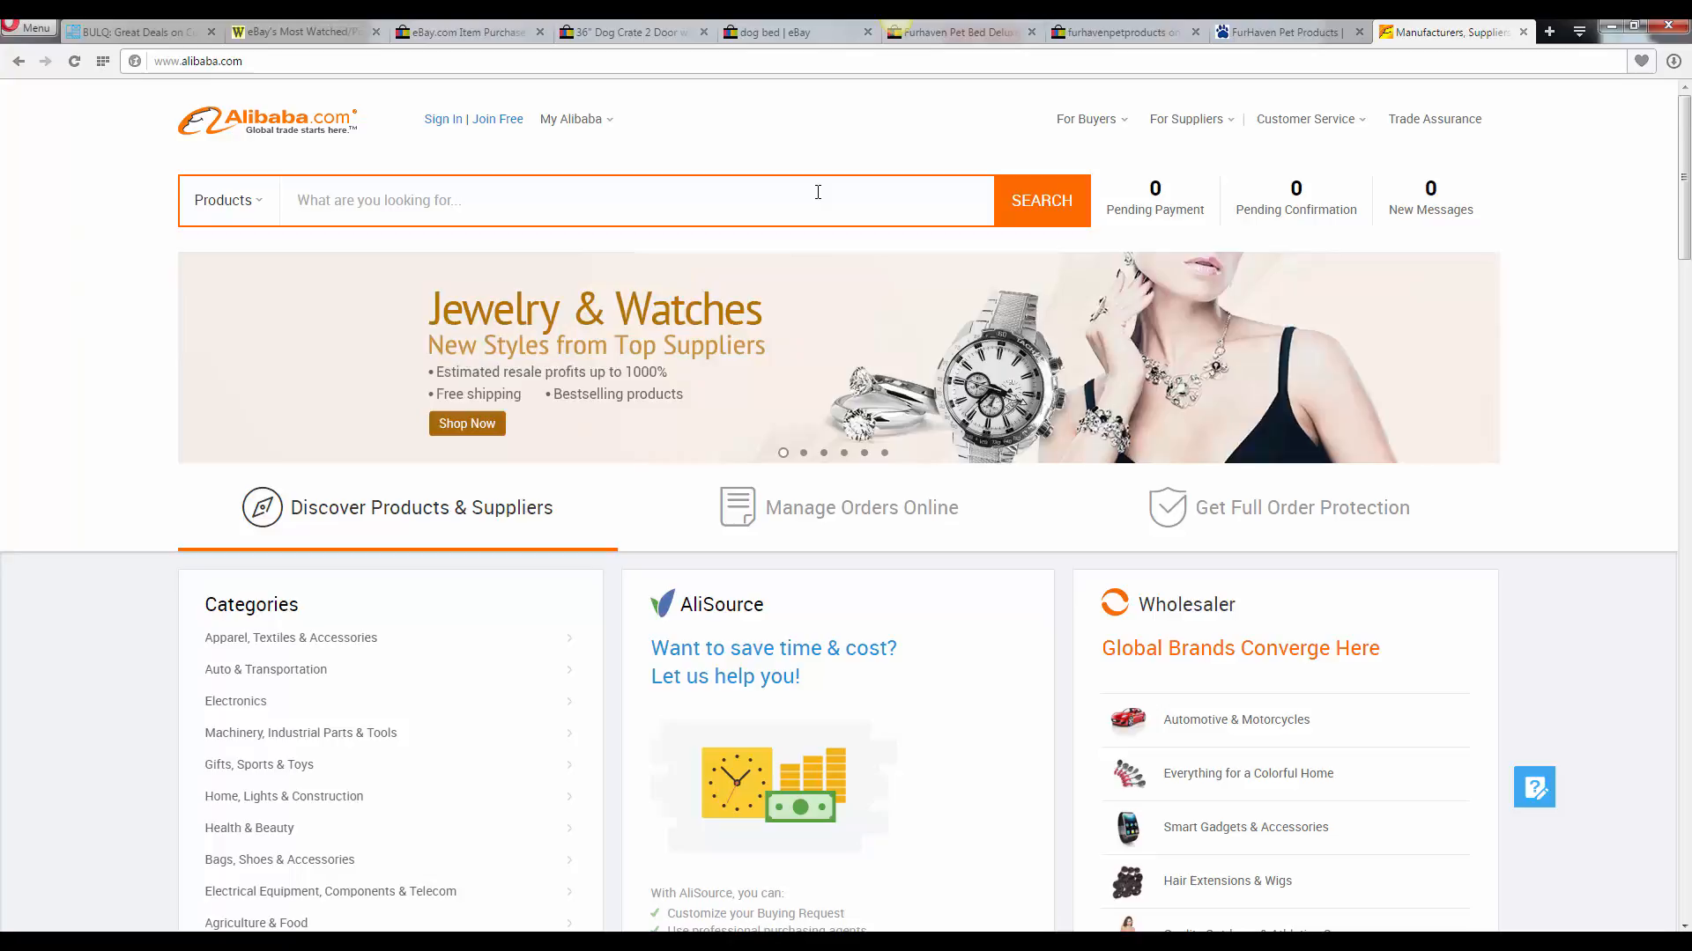
Search Alibaba for 'dog crate'
text(dog crate)
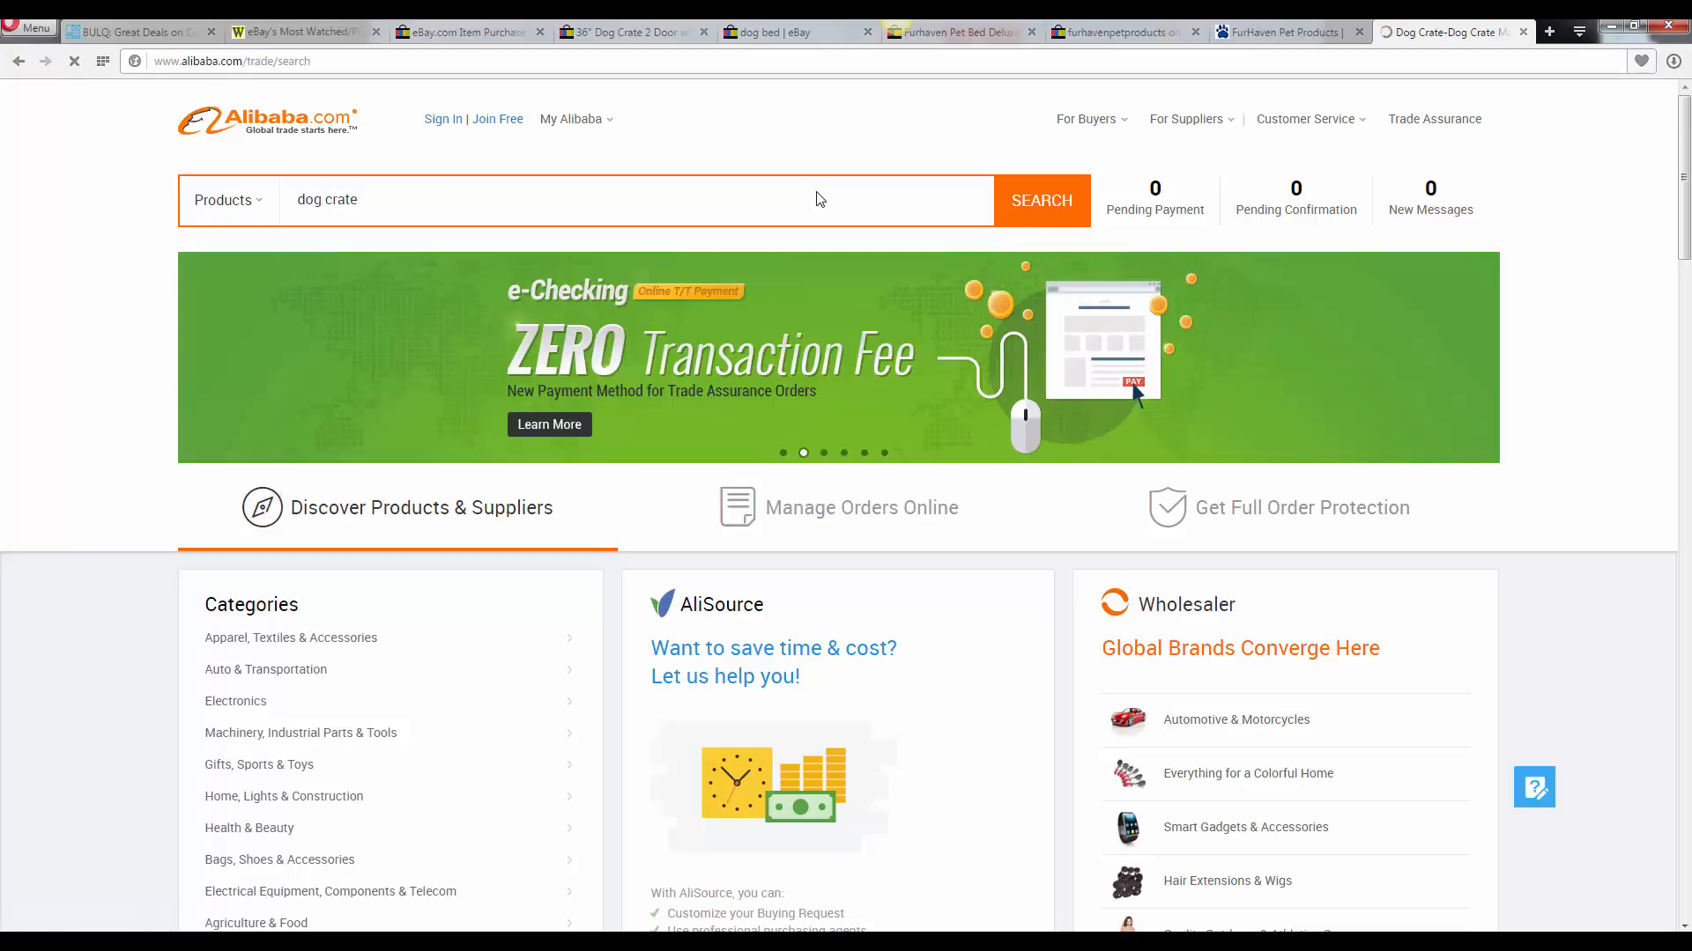
click(1040, 200)
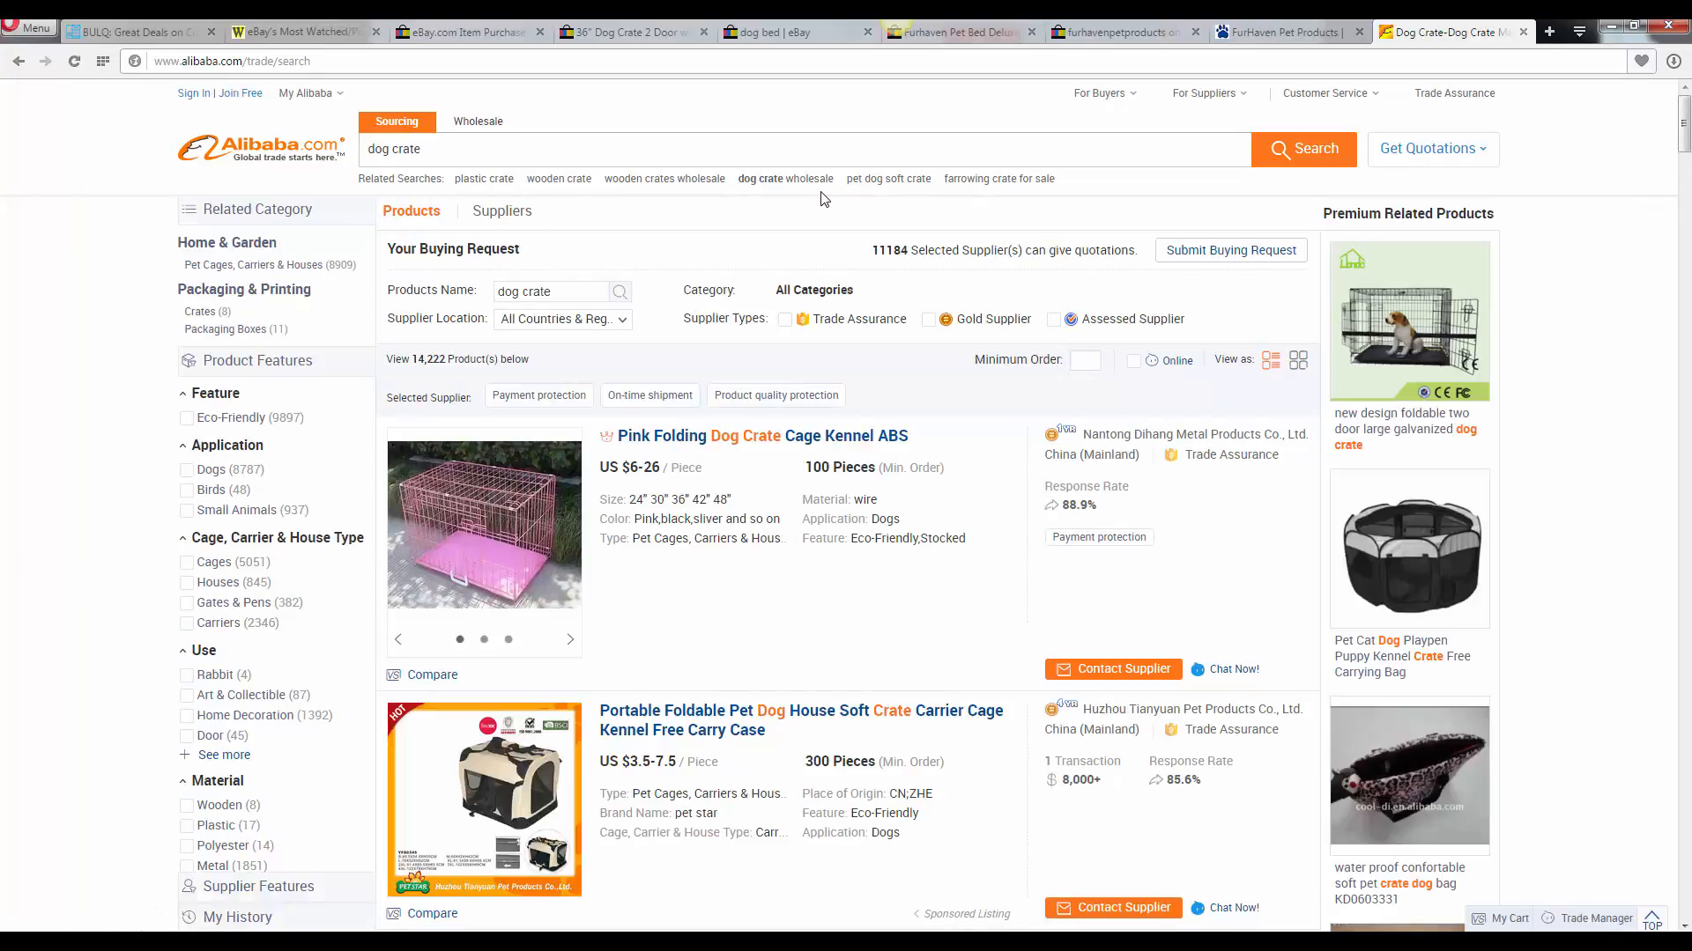
Scroll the results down to the Dinggin Dog wire crate listing
scroll(down, 3)
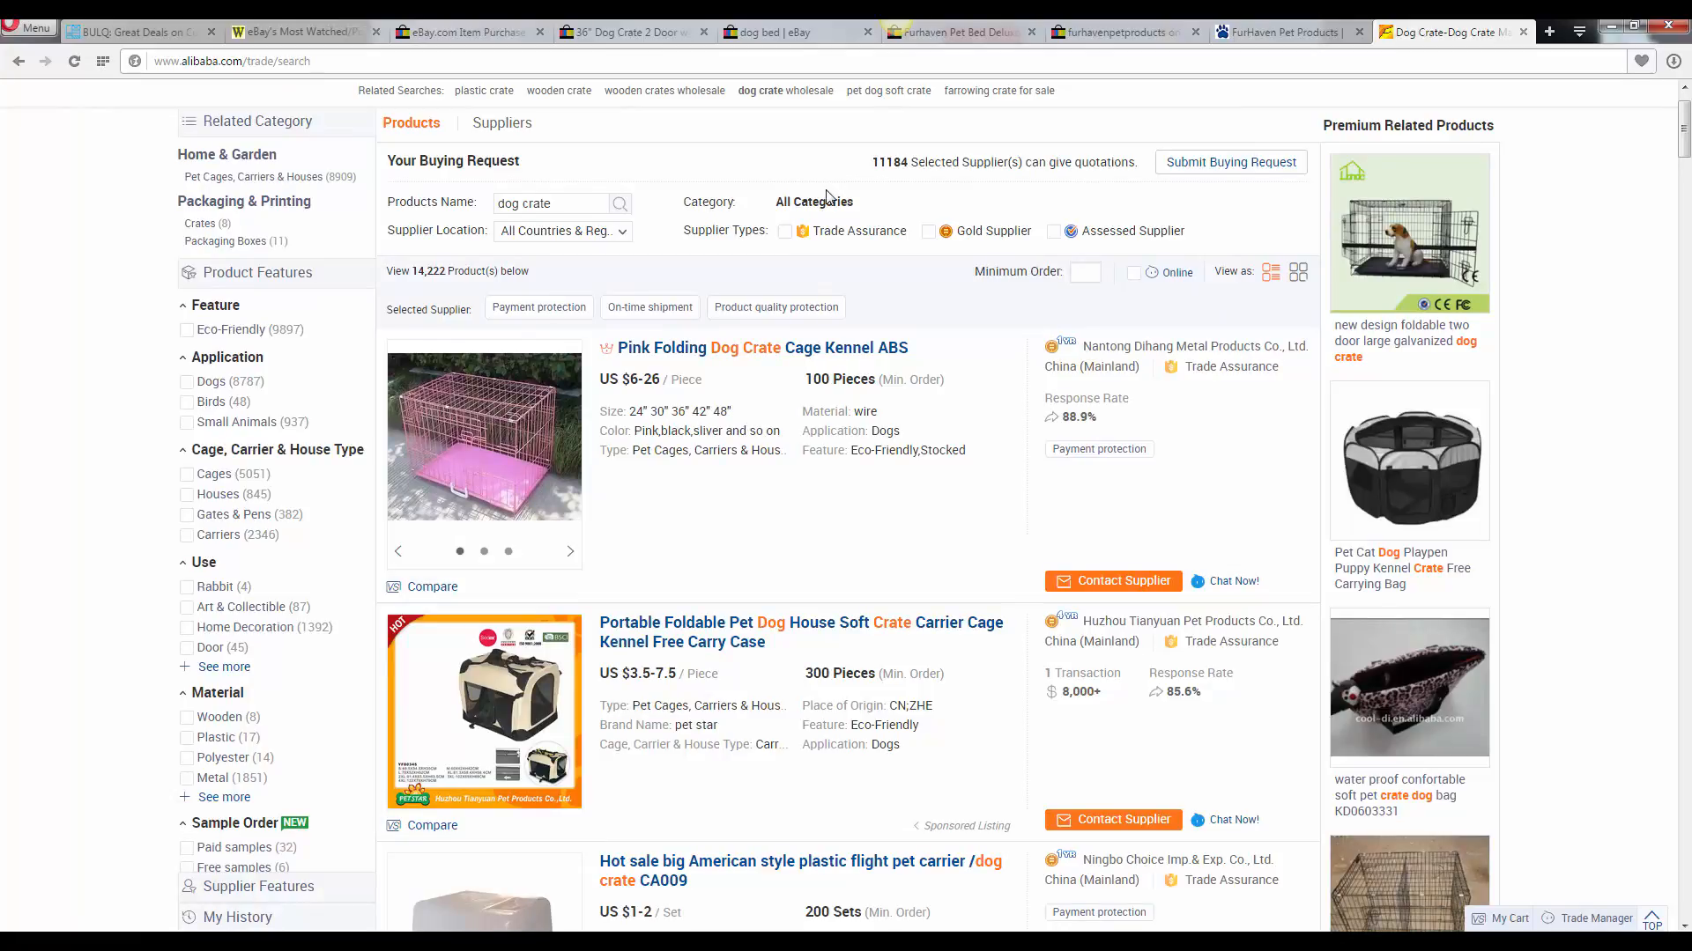
scroll(down, 3)
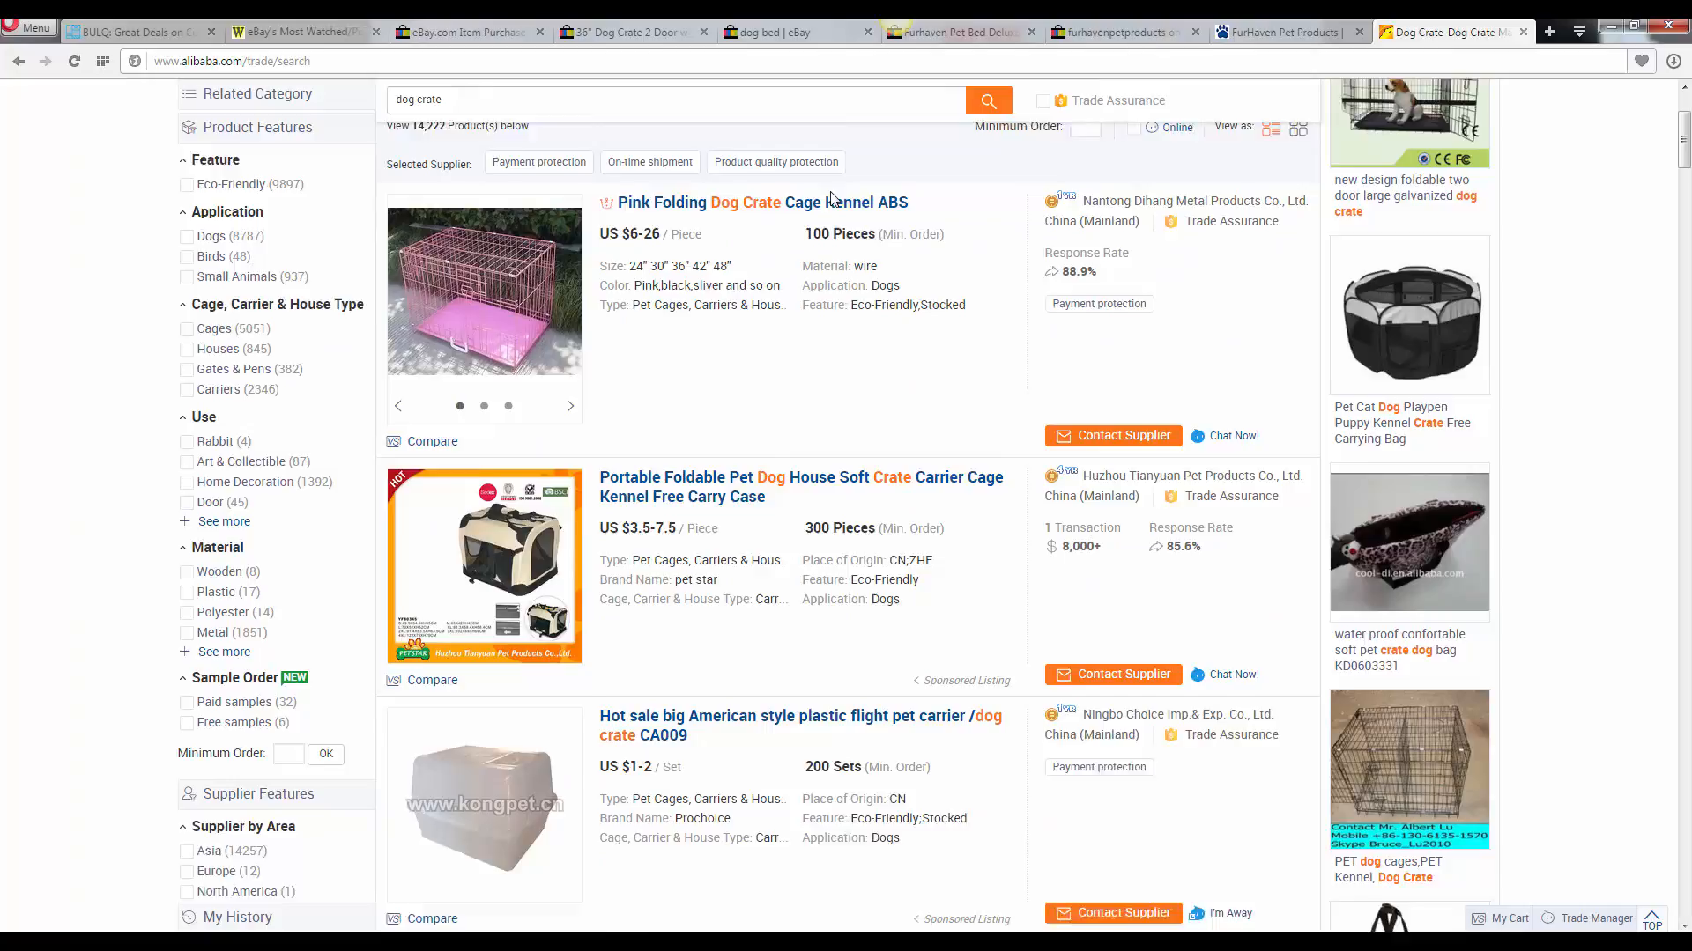
scroll(down, 3)
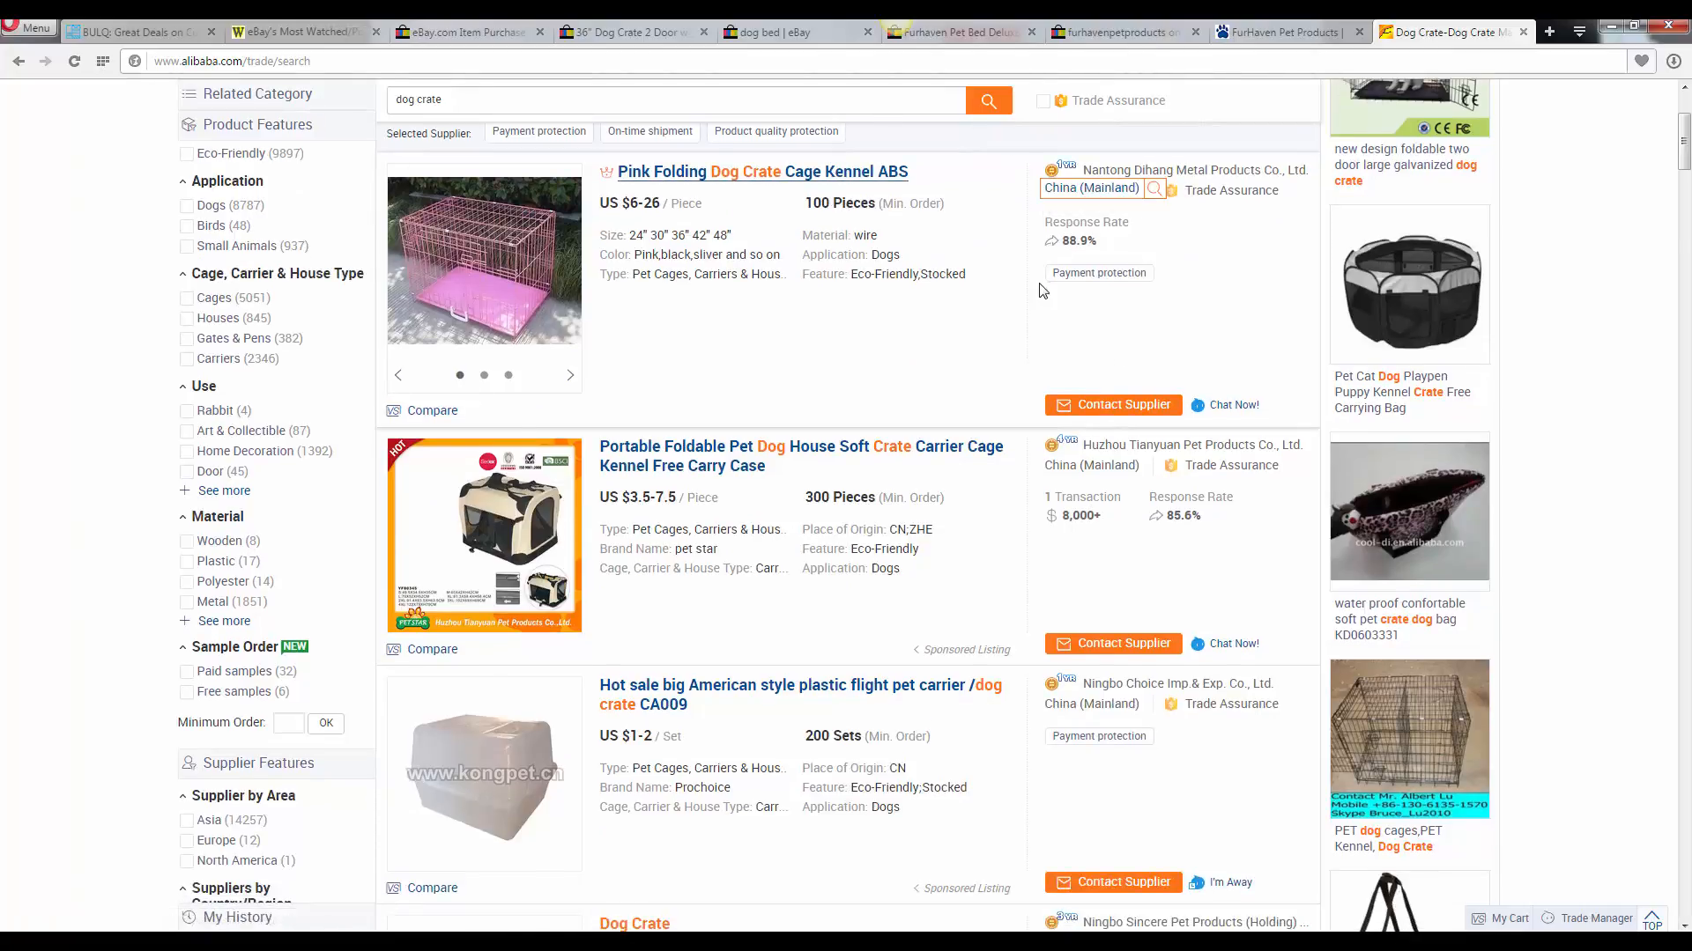
scroll(down, 3)
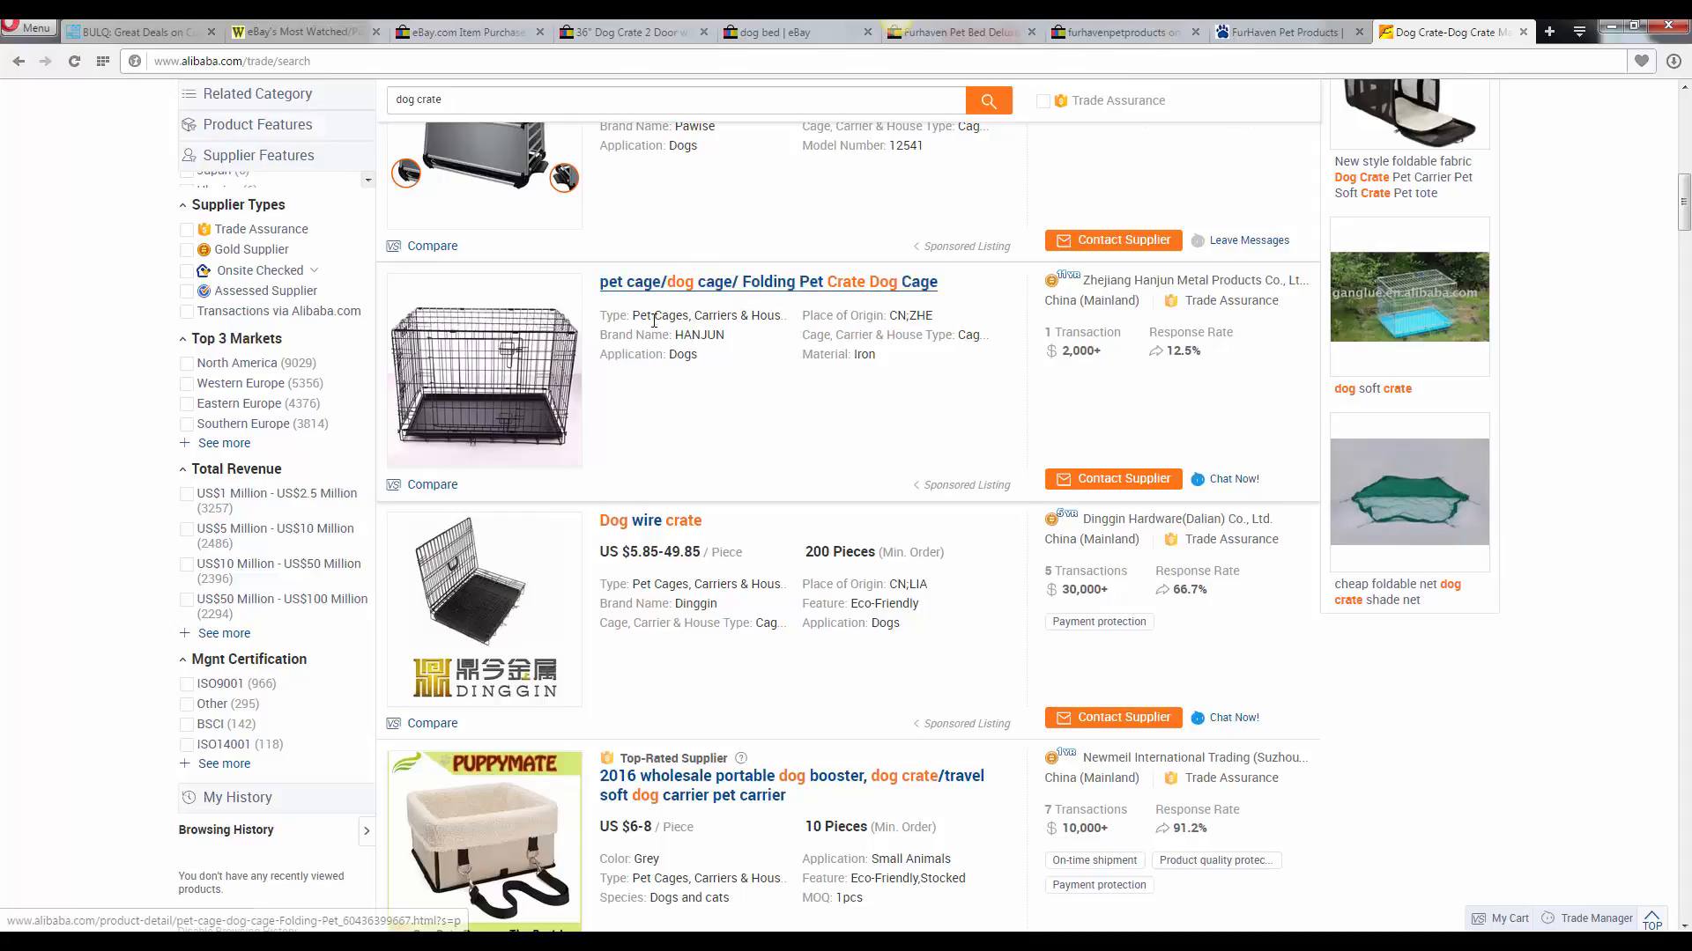
scroll(down, 3)
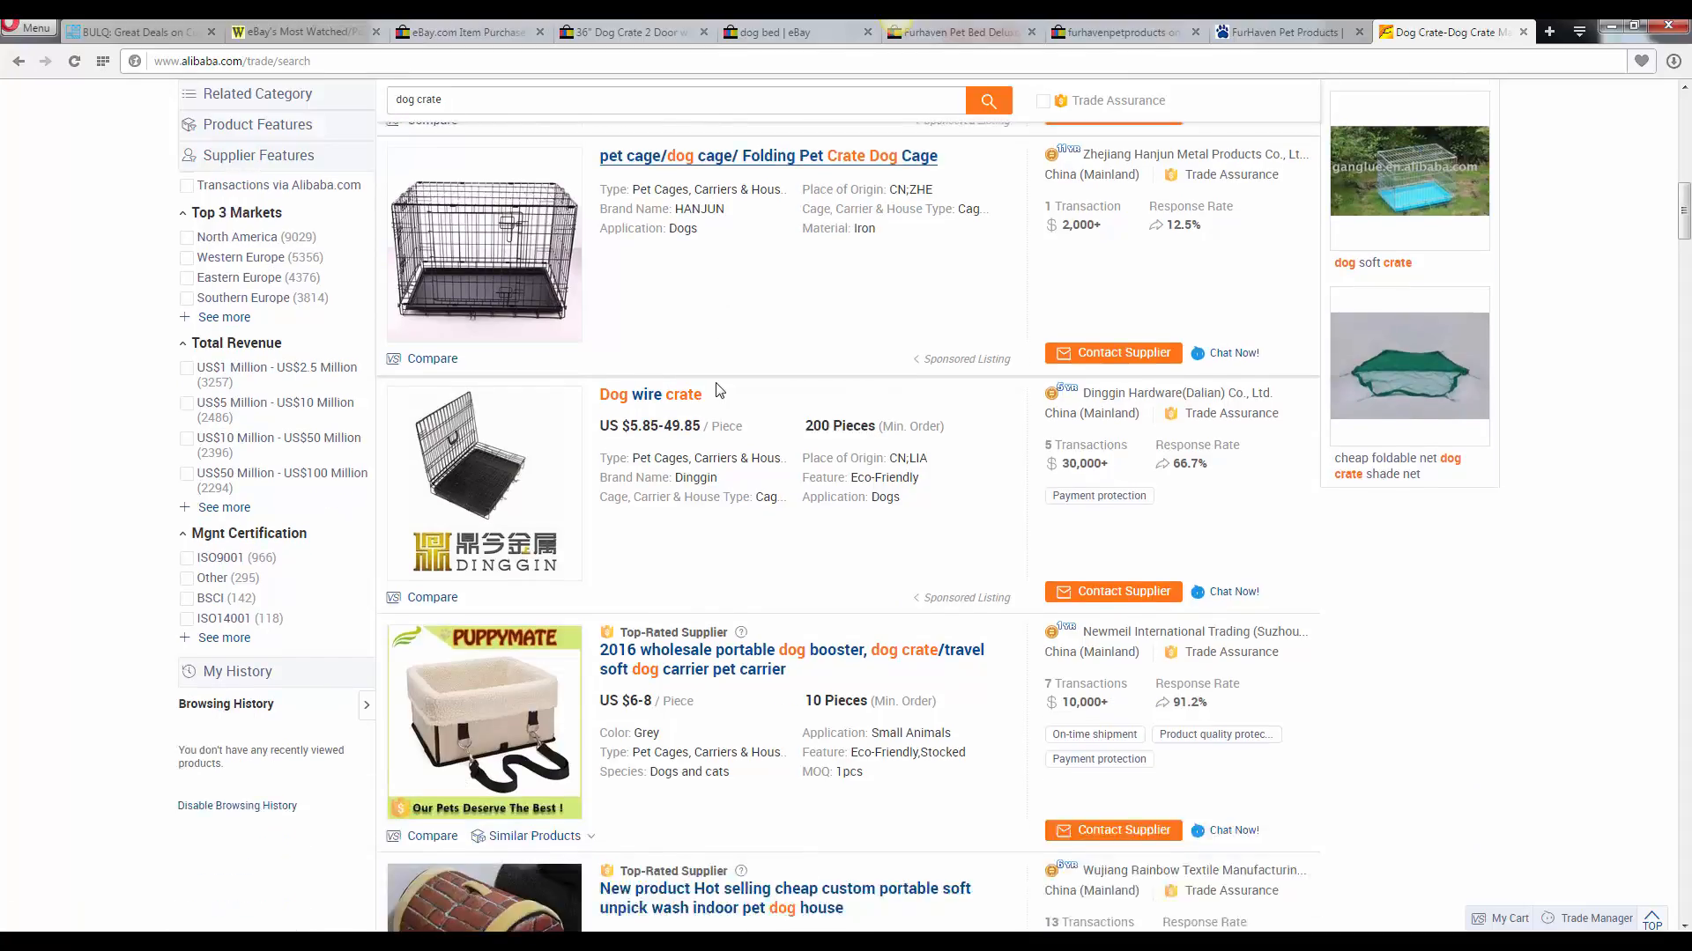
scroll(down, 3)
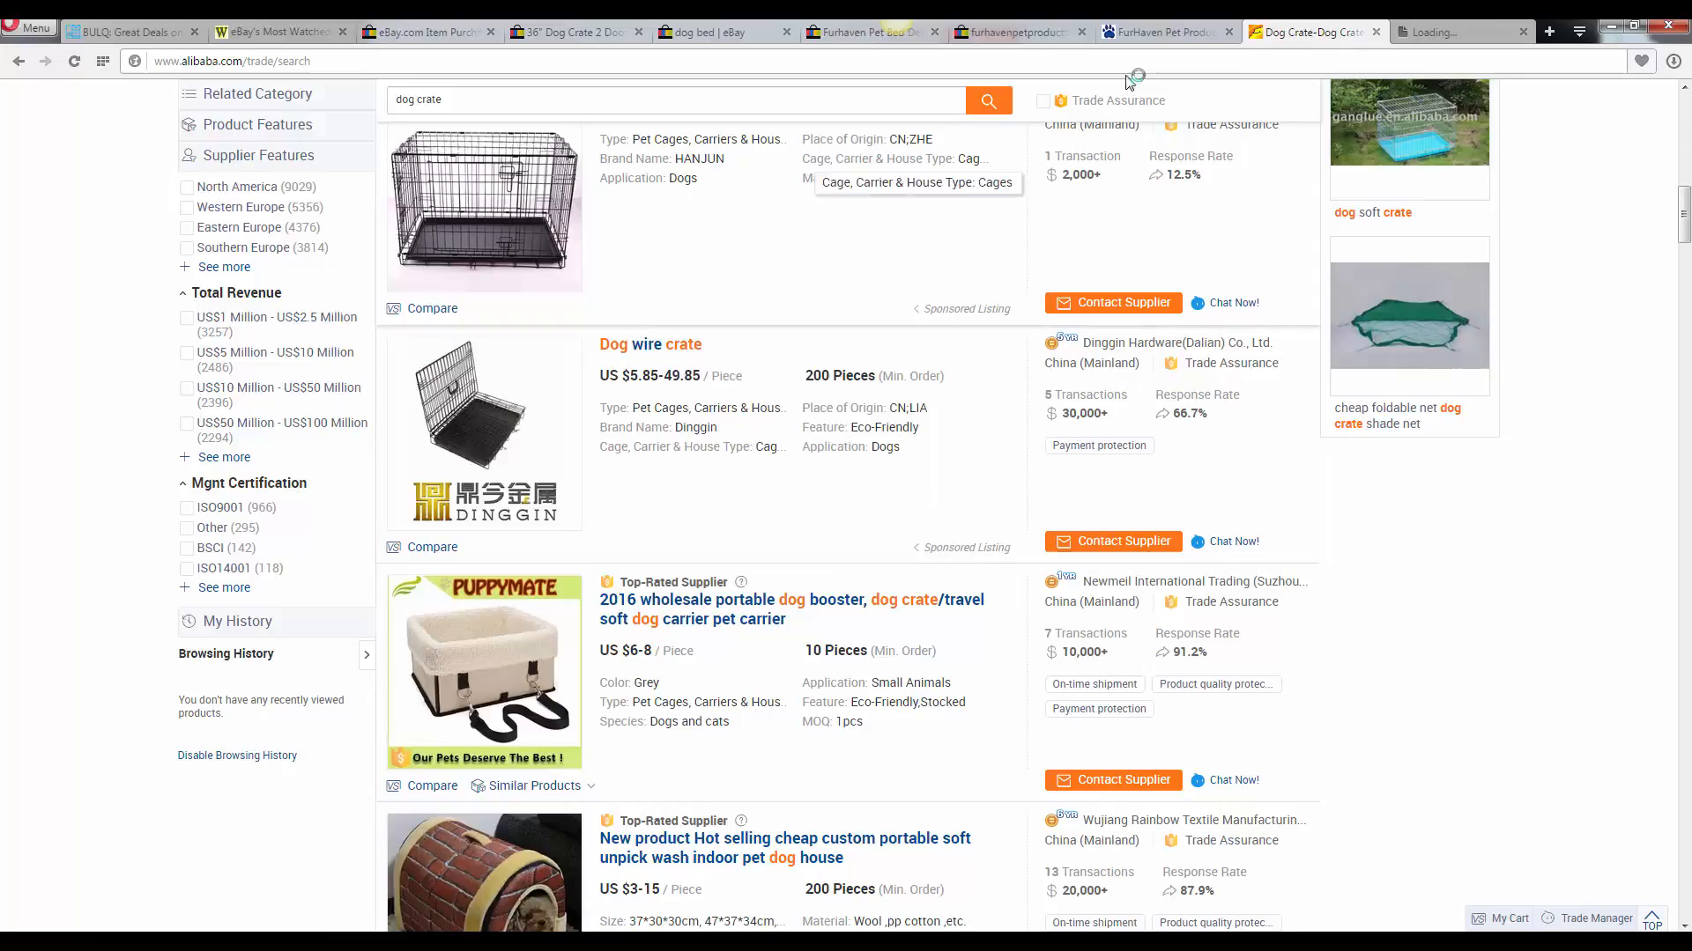
Open the Dinggin 'Dog wire crate' listing and scroll through its pricing and supplier details
click(650, 344)
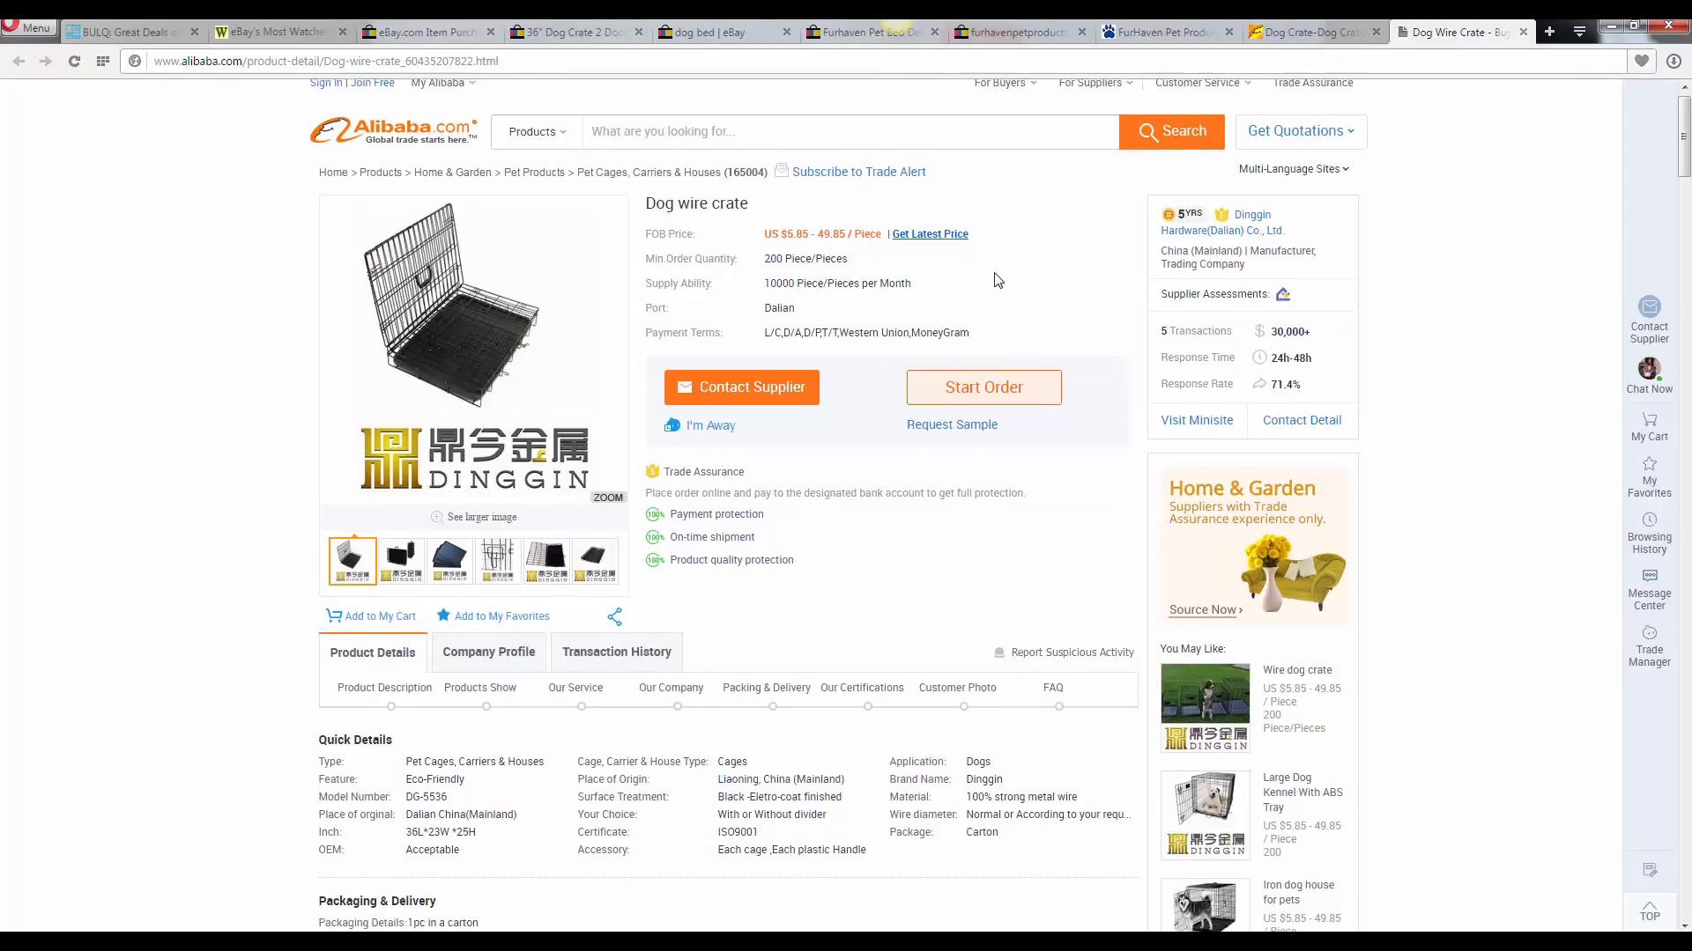
scroll(down, 3)
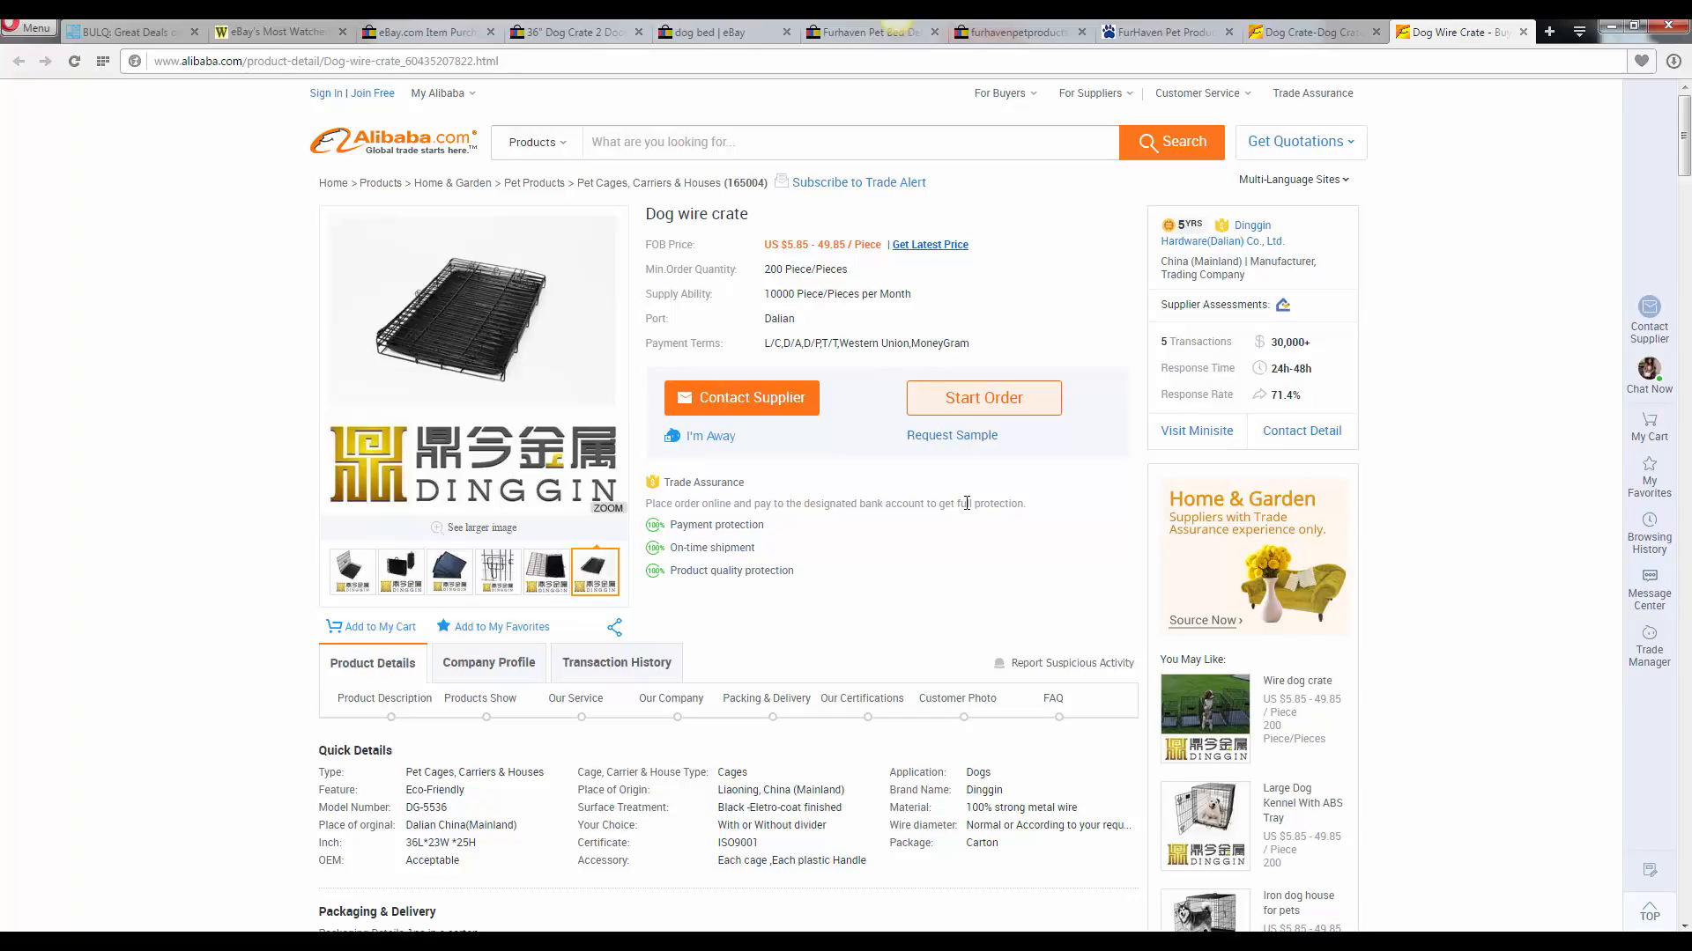
scroll(down, 3)
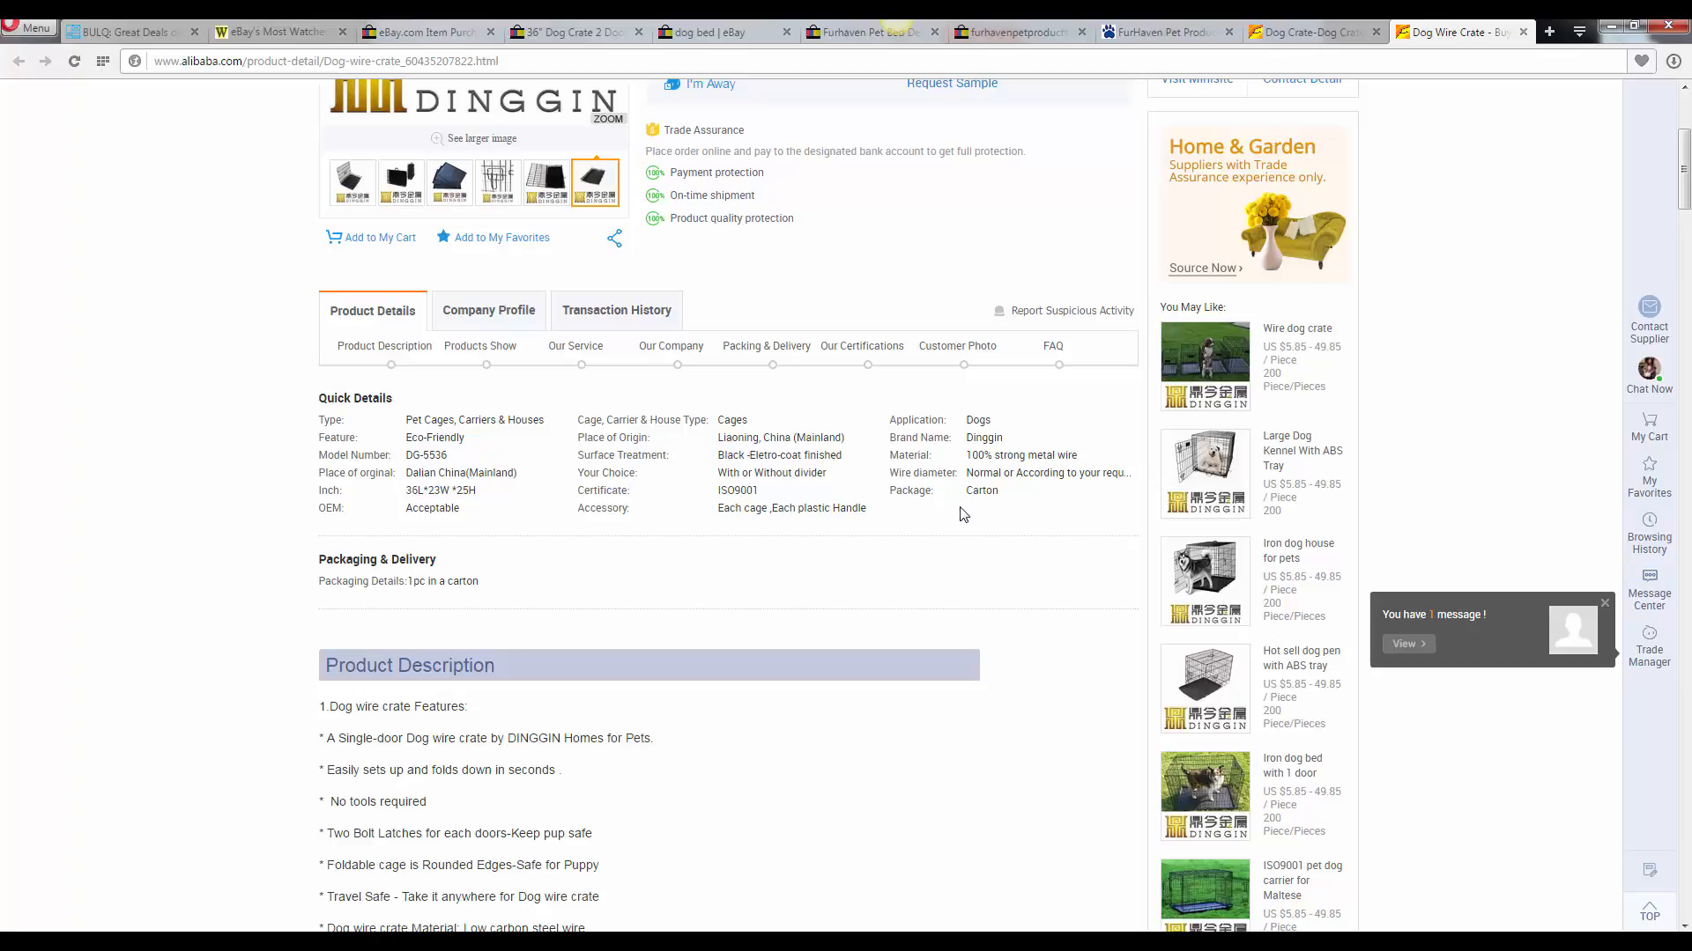
scroll(down, 3)
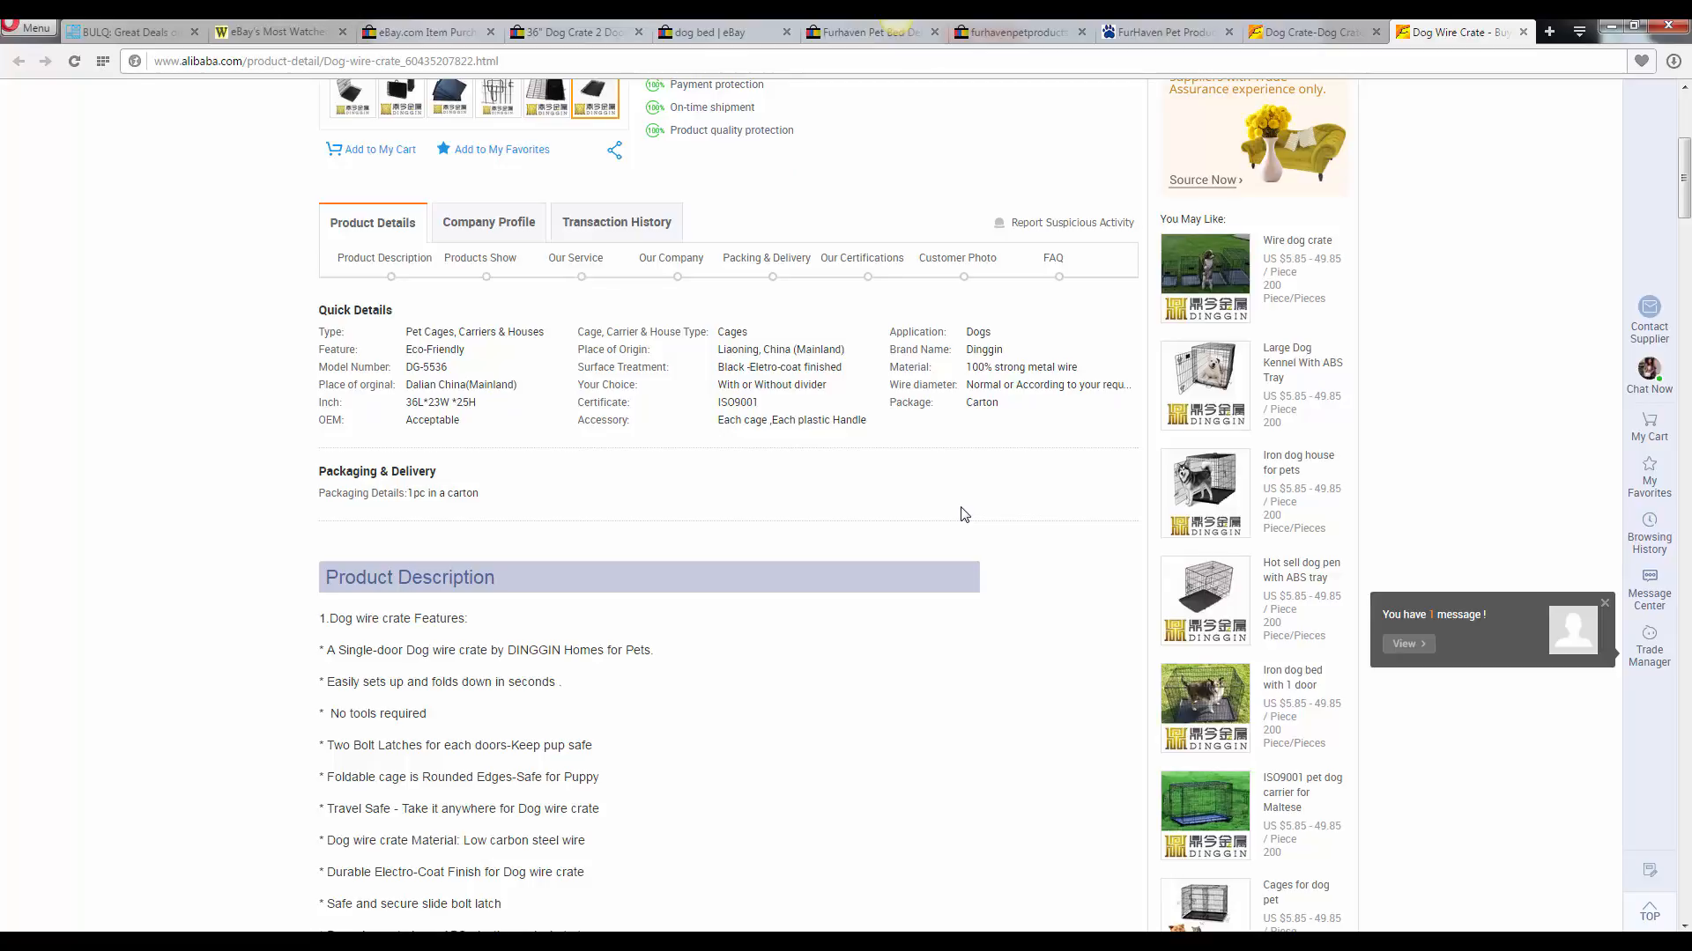
scroll(down, 3)
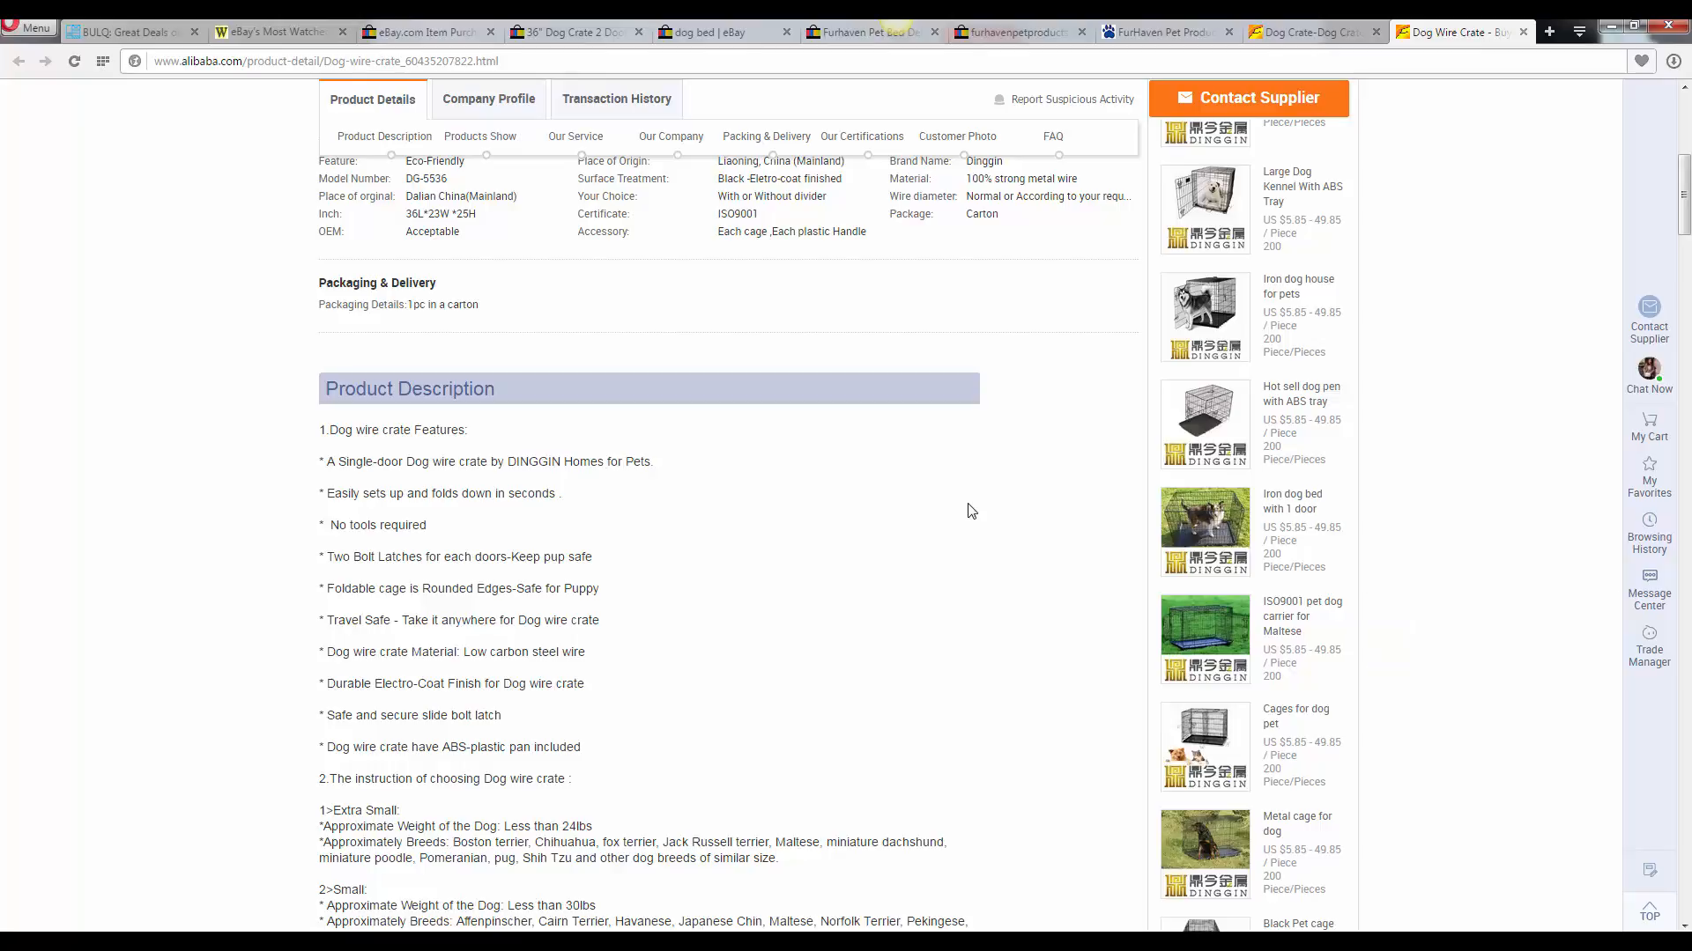
scroll(down, 3)
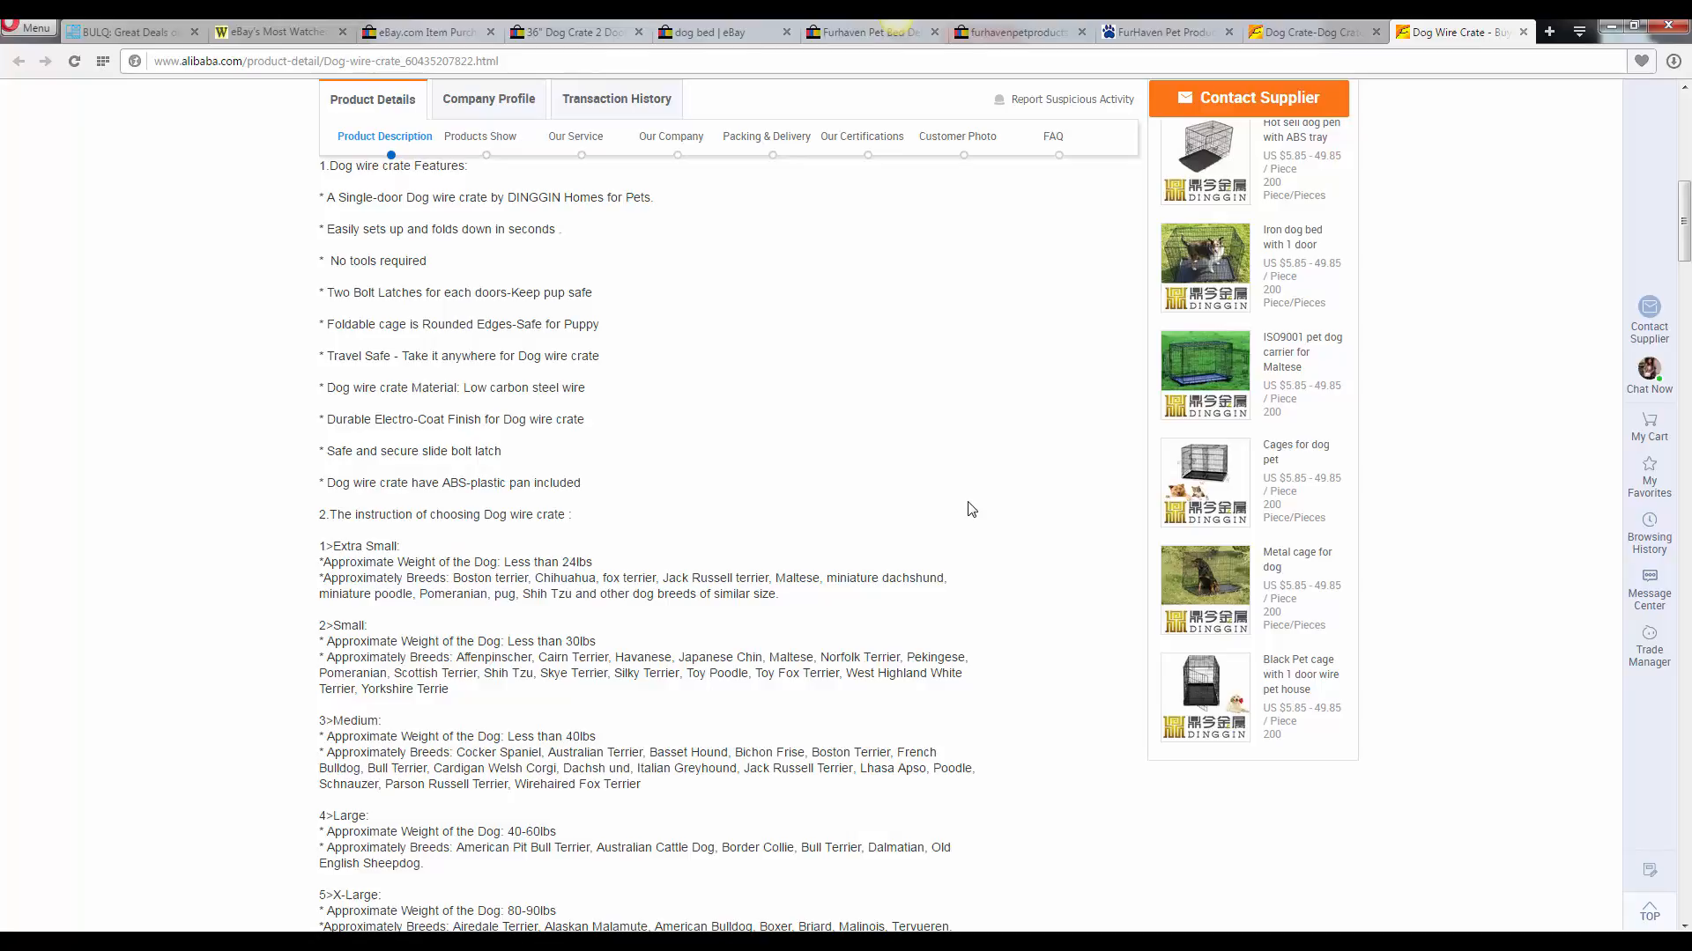
scroll(down, 3)
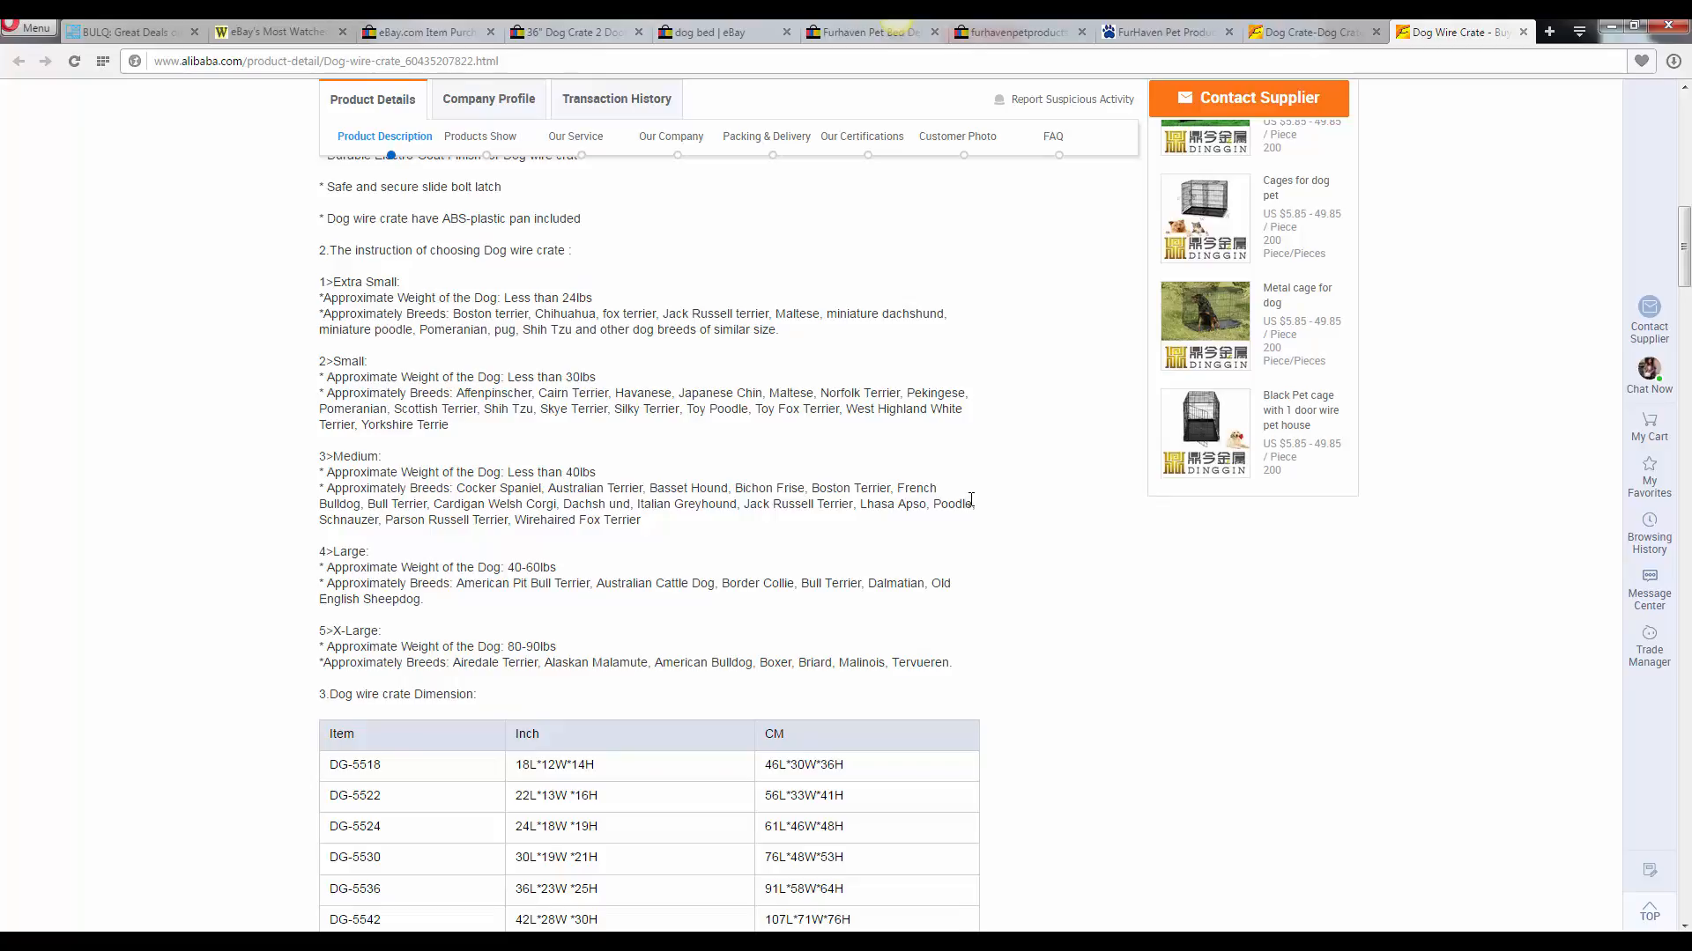
click(575, 136)
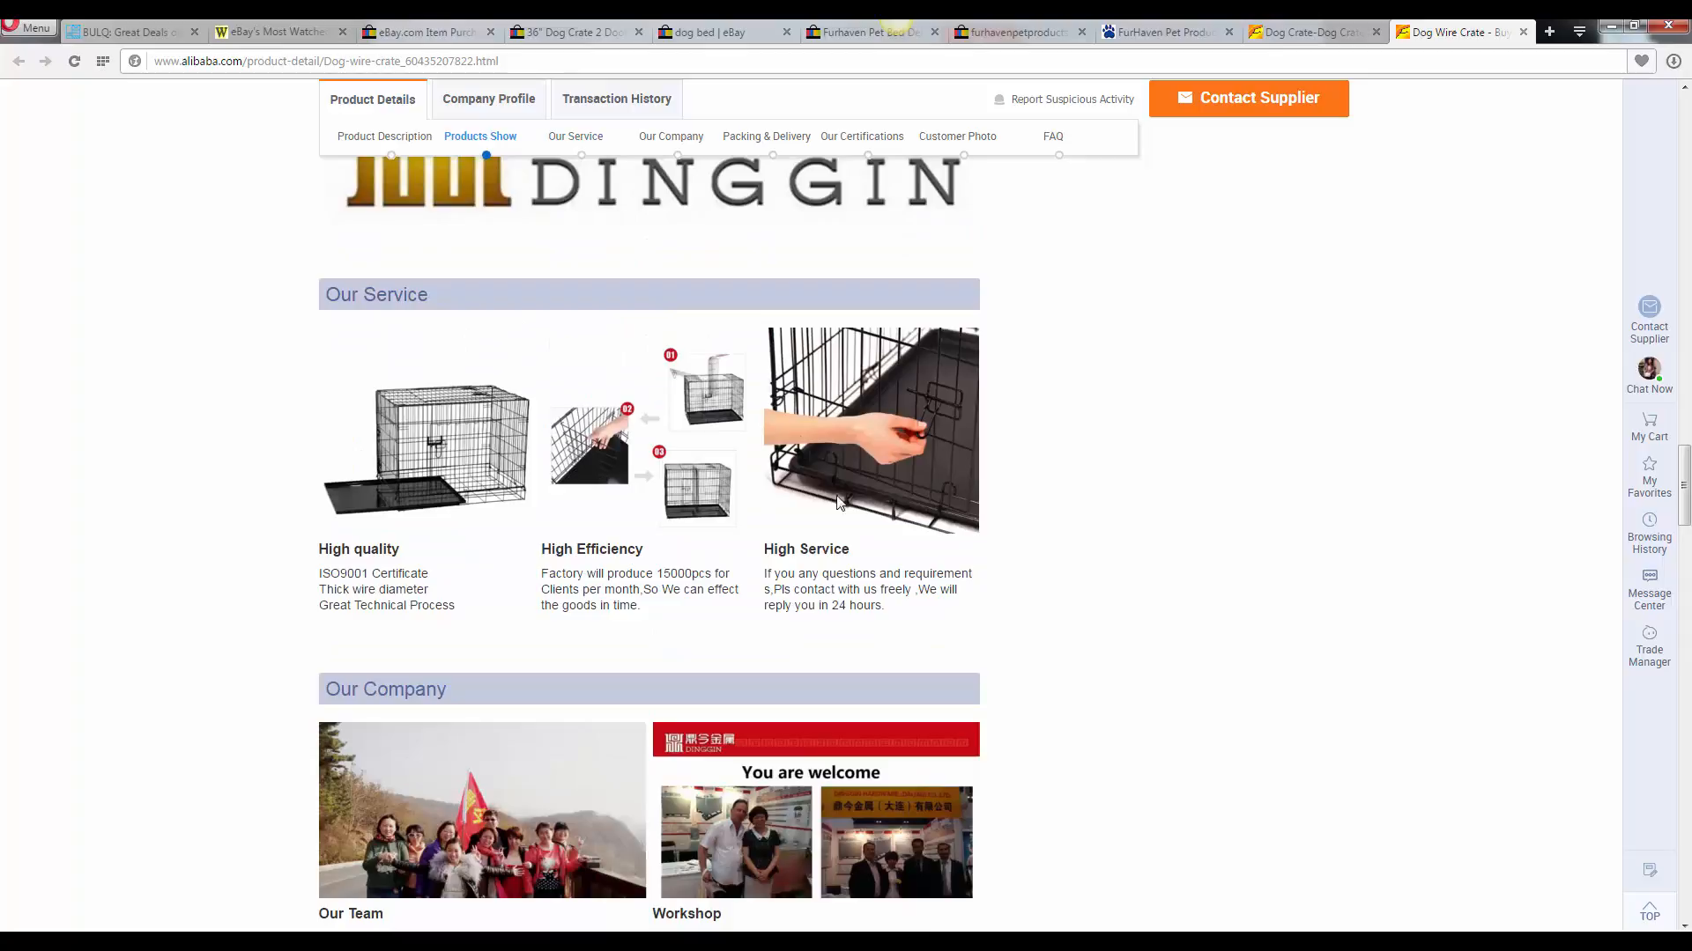
scroll(down, 3)
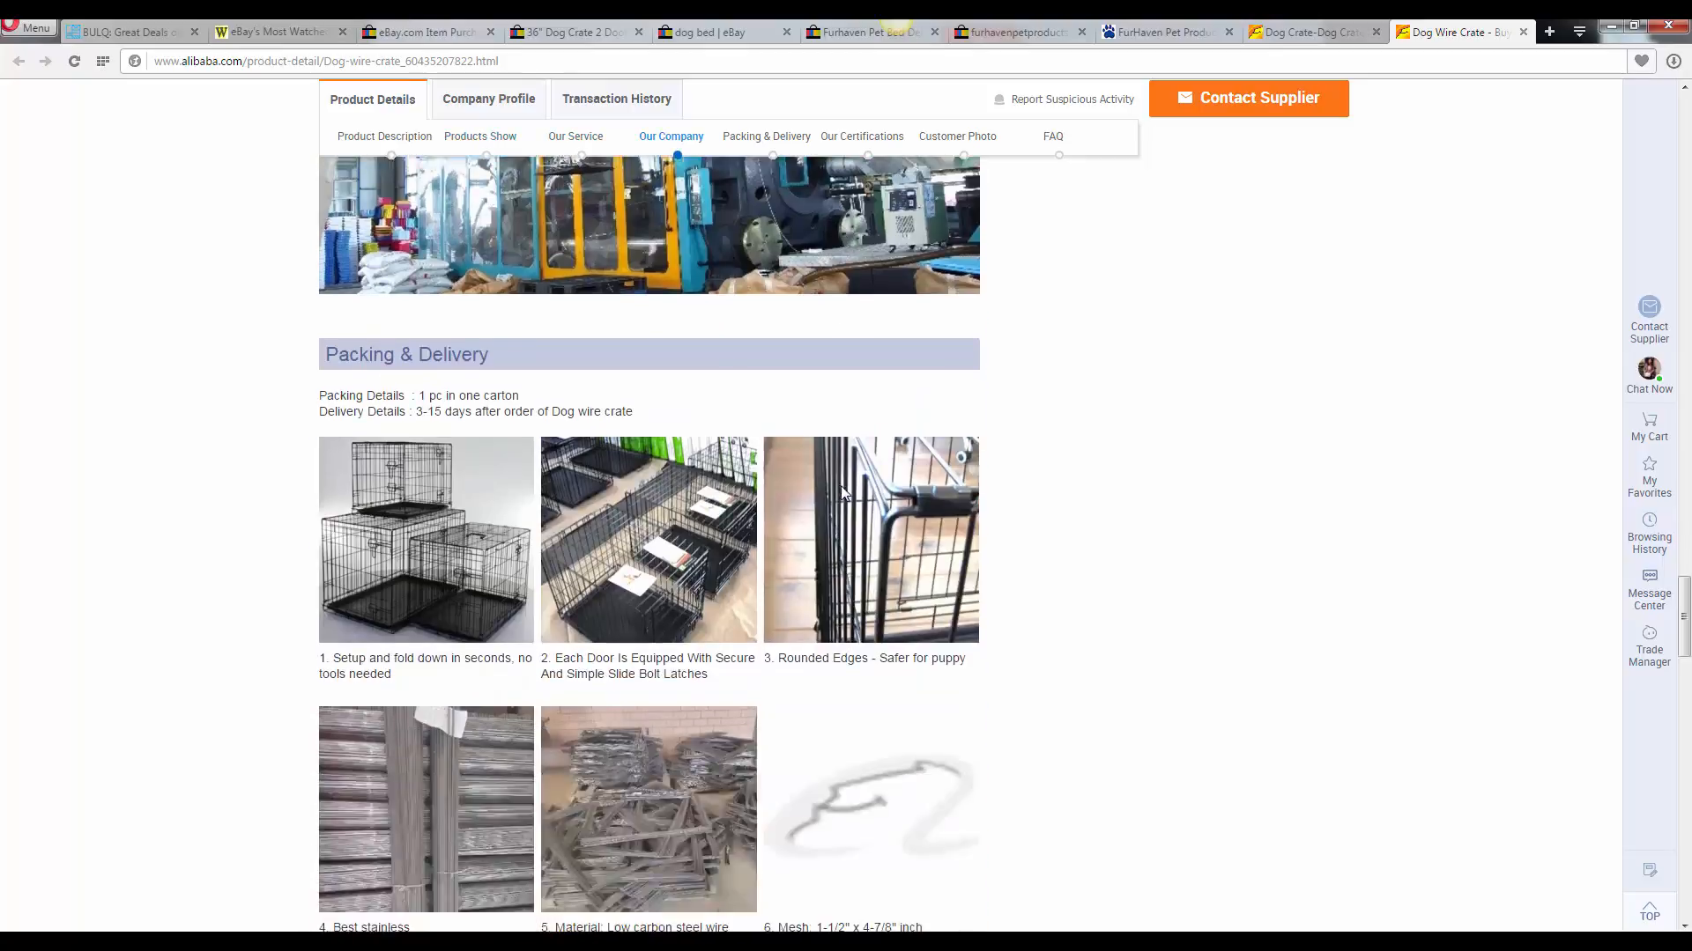
scroll(down, 3)
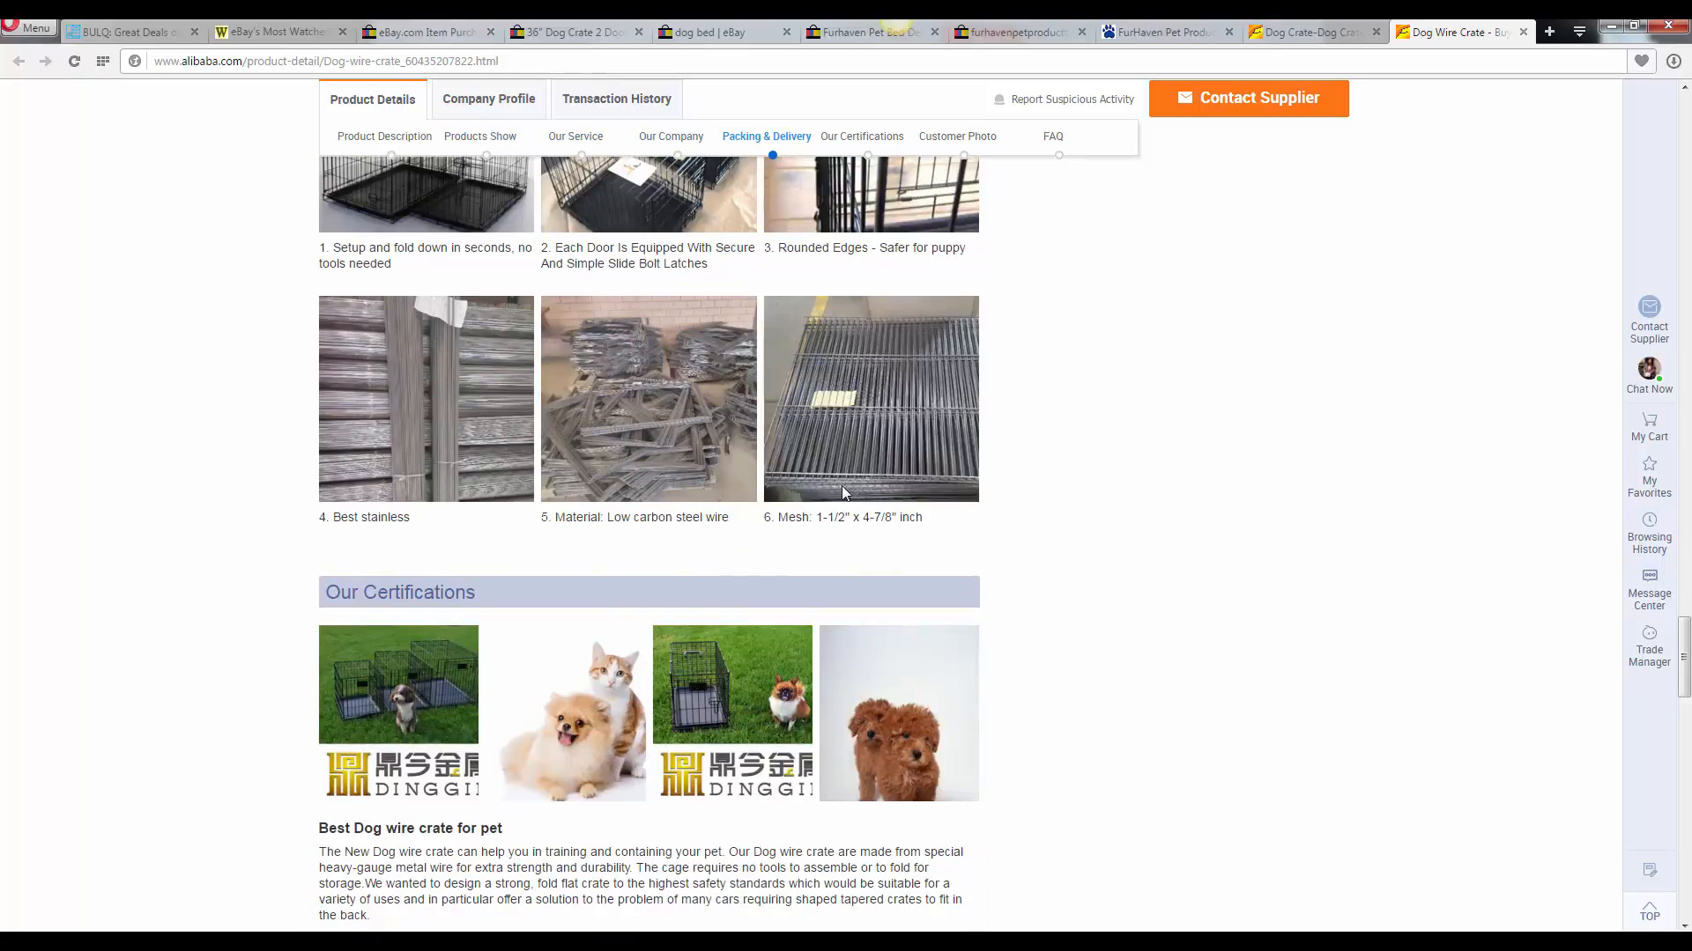
click(575, 137)
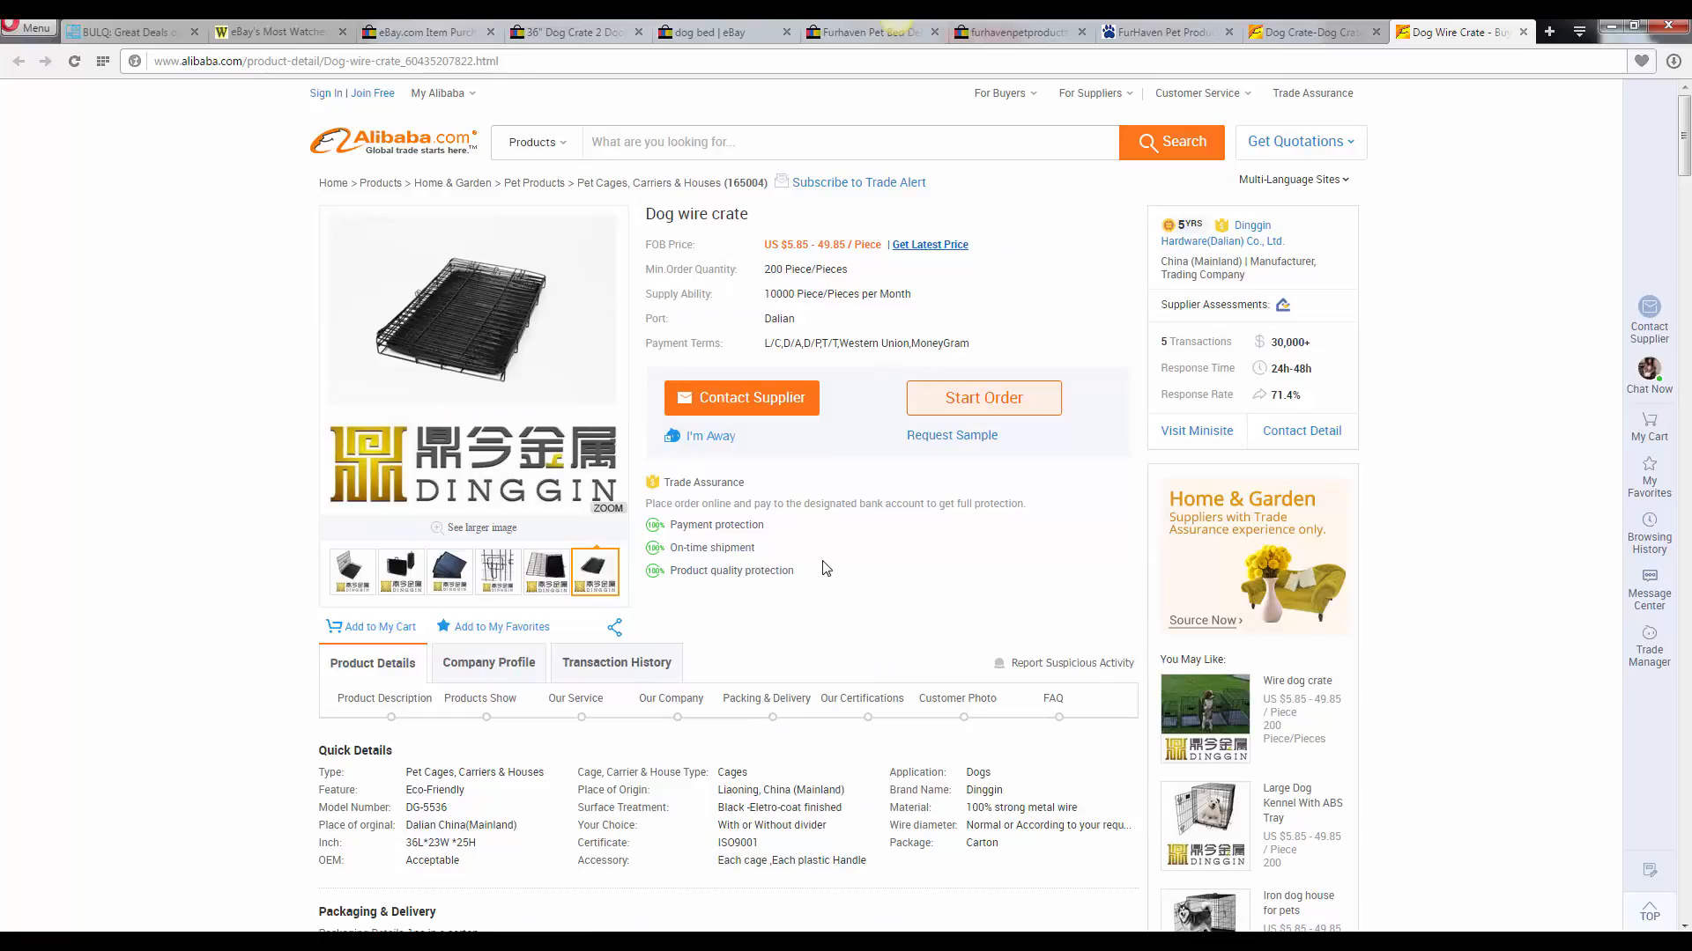
mouse_move(242, 304)
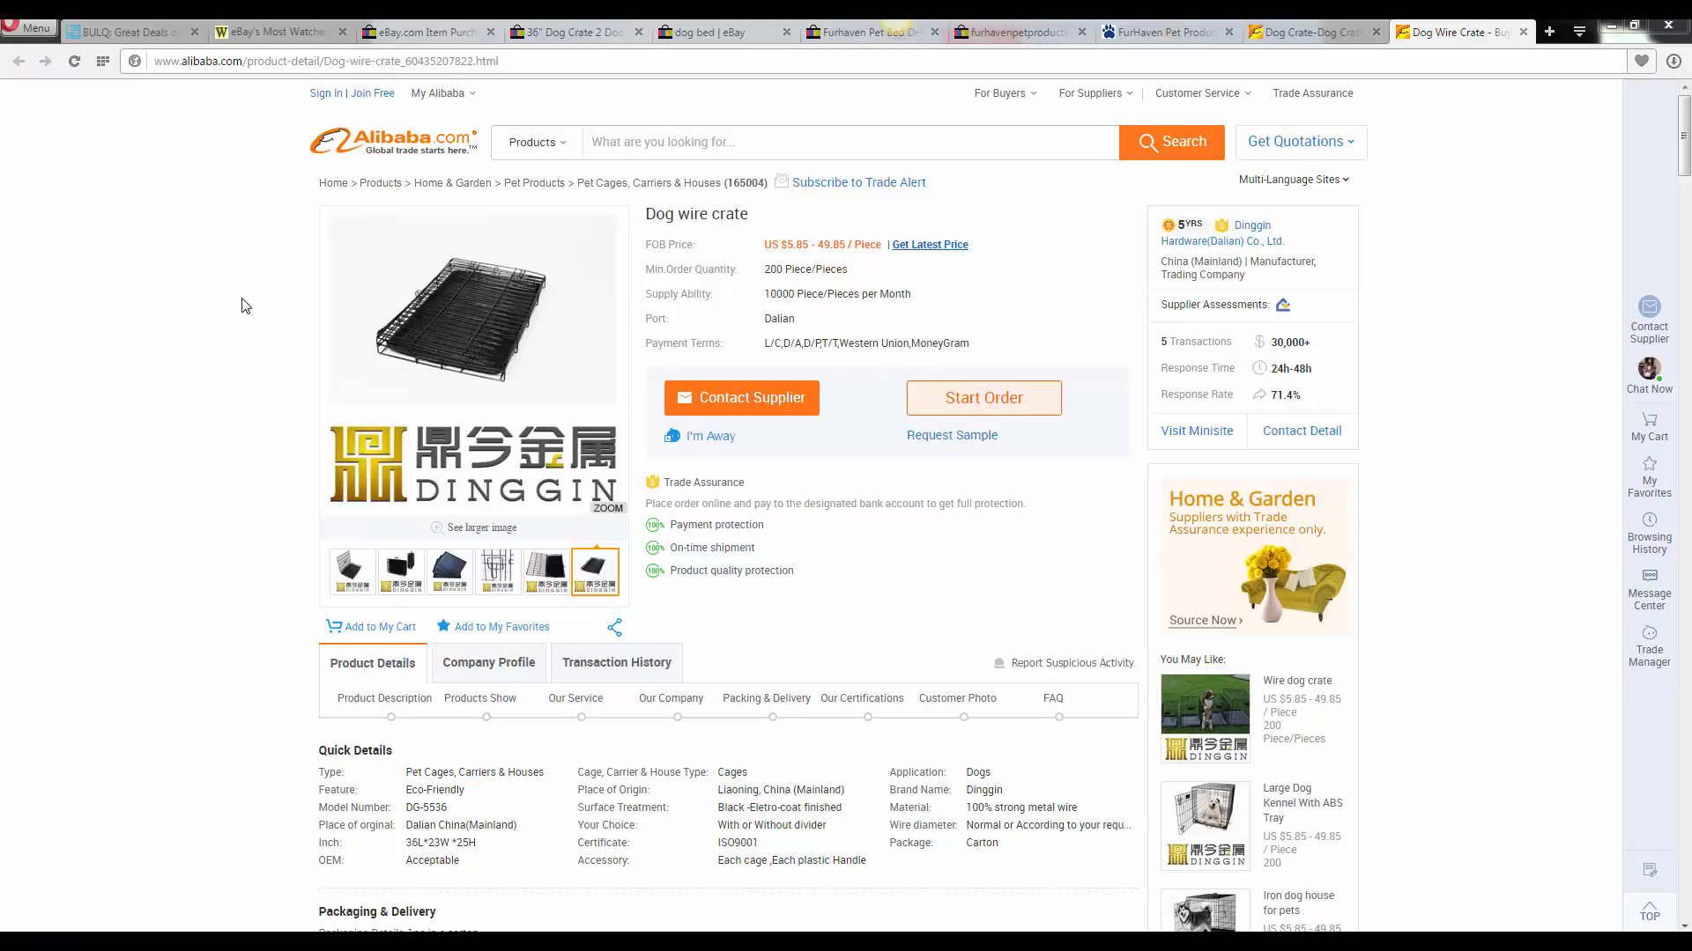
mouse_move(1527, 378)
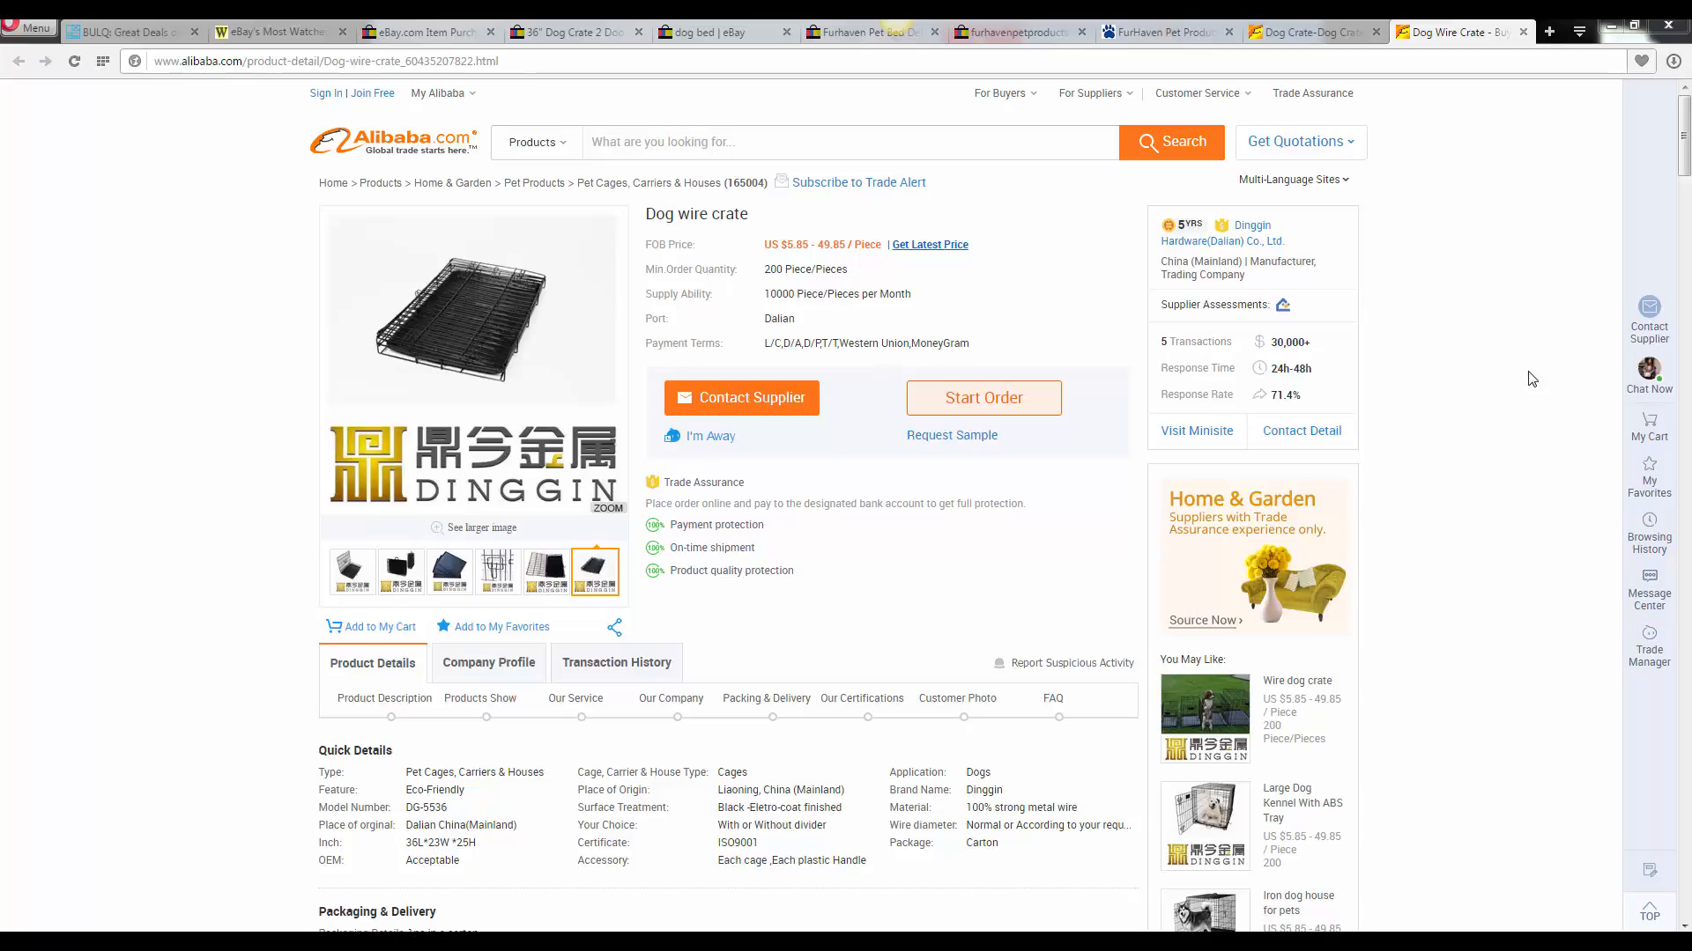
mouse_move(246, 305)
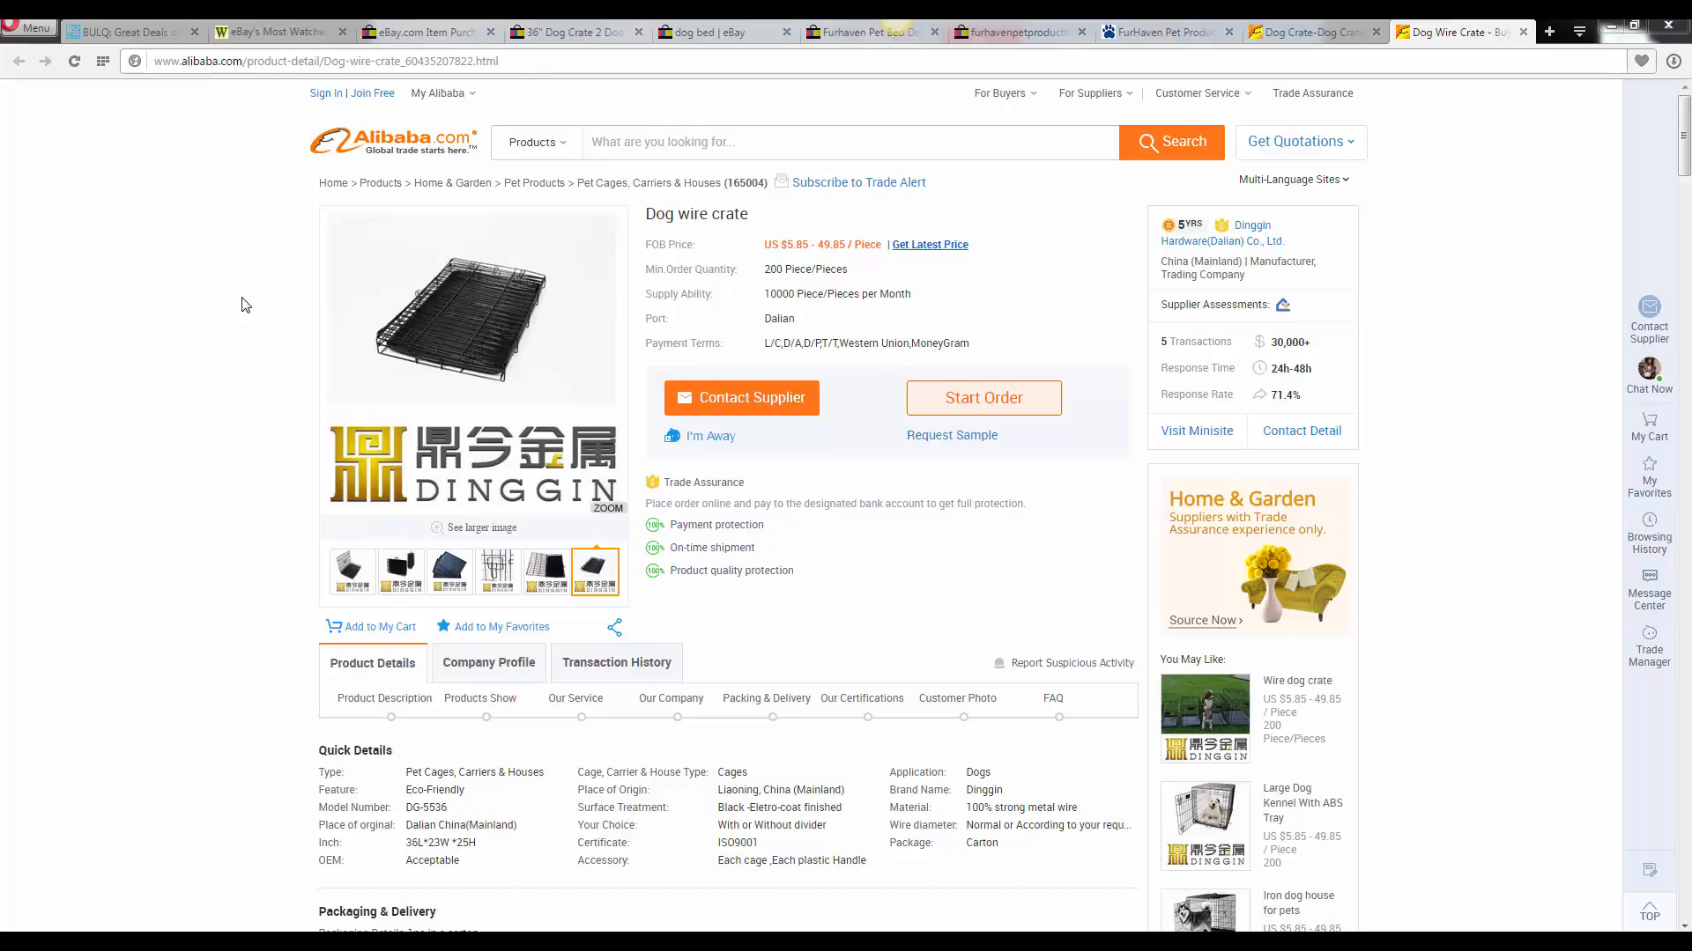